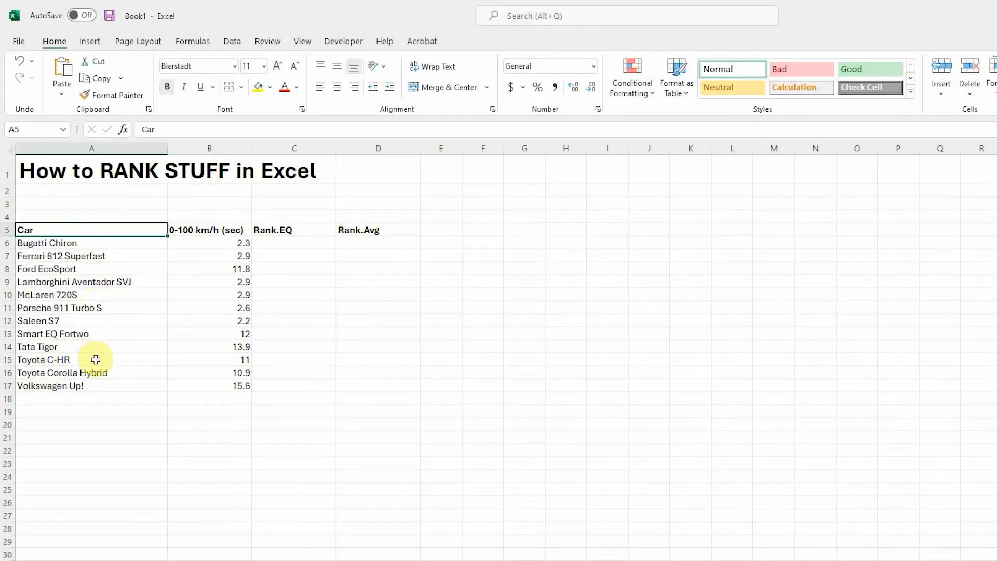
mouse_move(565, 474)
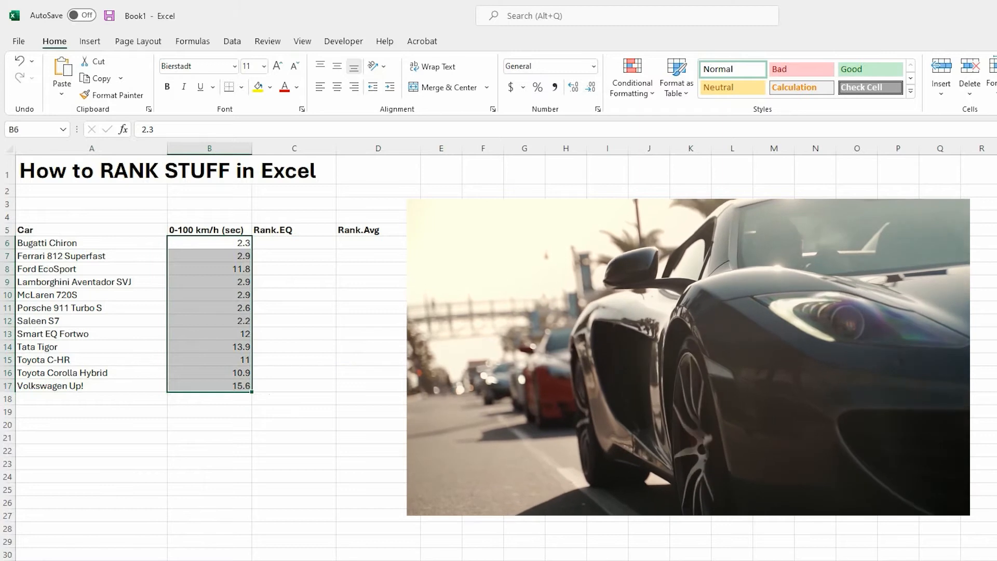
Clear the selection and point out the Rank.EQ and Rank.Avg column headers.
left_click(440, 320)
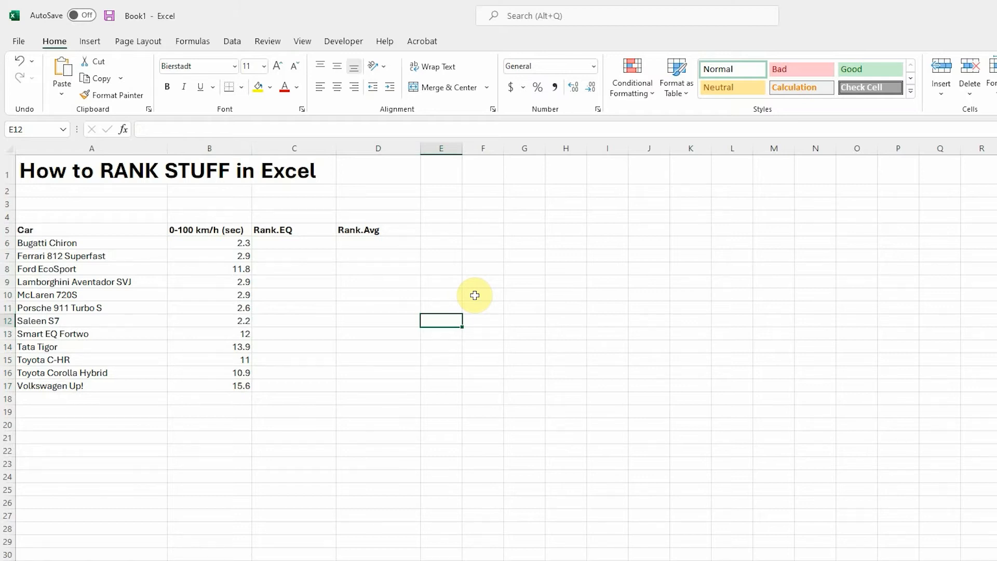
mouse_move(275, 223)
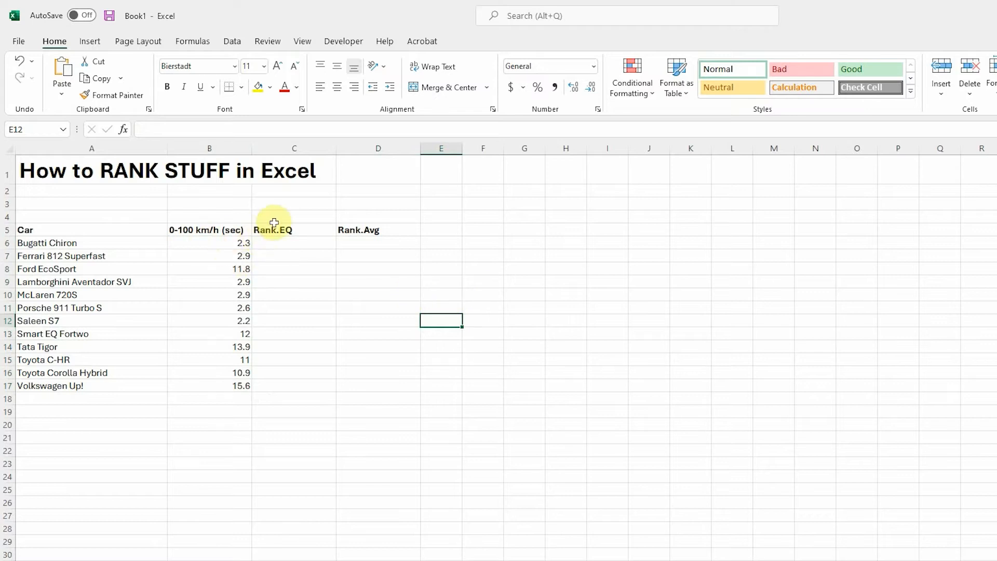
left_click(273, 230)
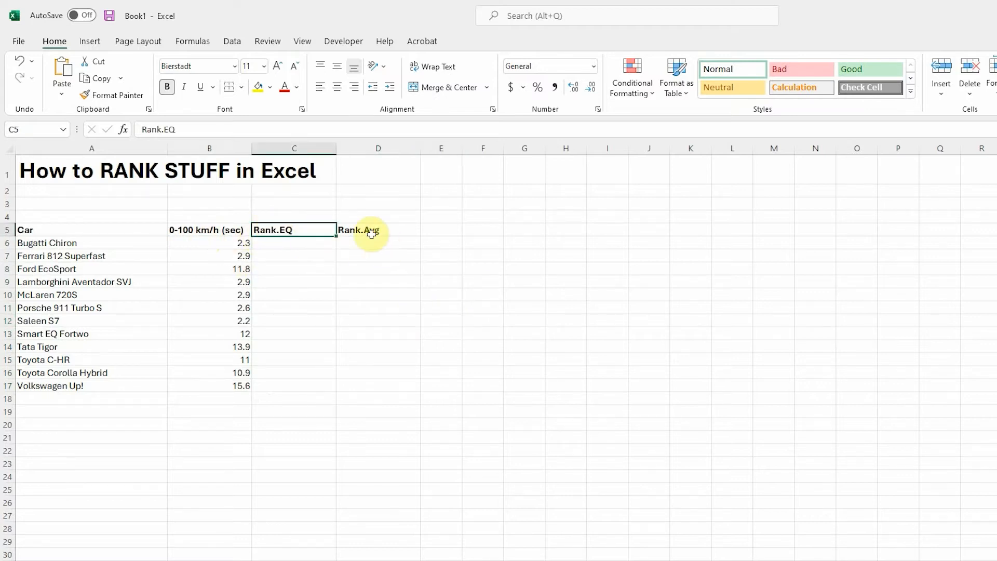
left_click(378, 230)
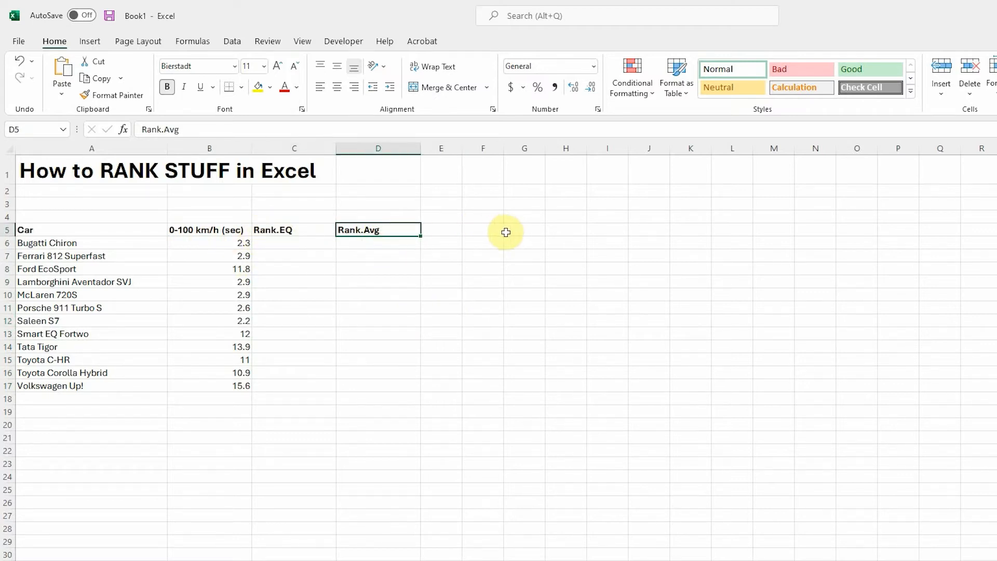
mouse_move(252, 223)
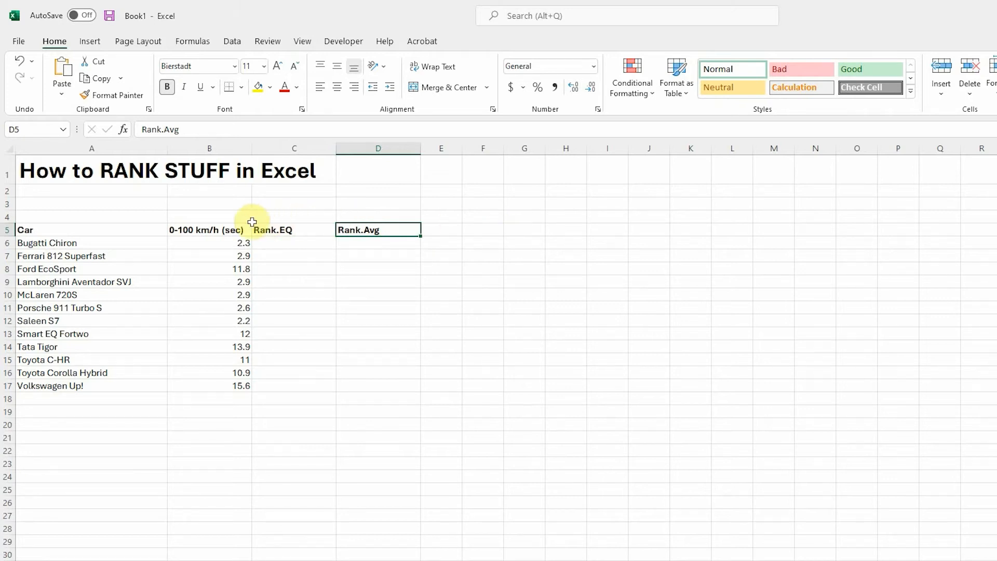
left_click(293, 230)
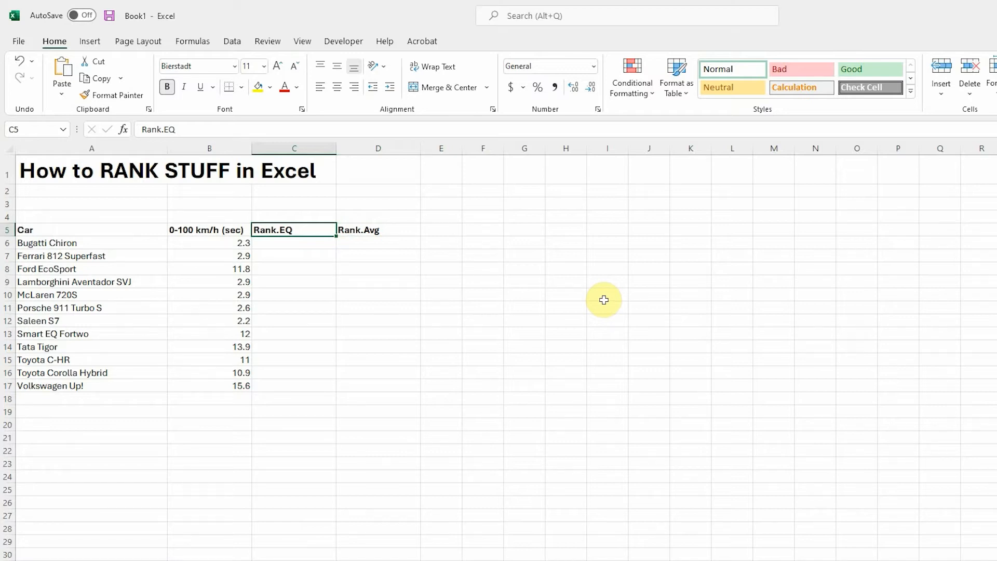
mouse_move(575, 278)
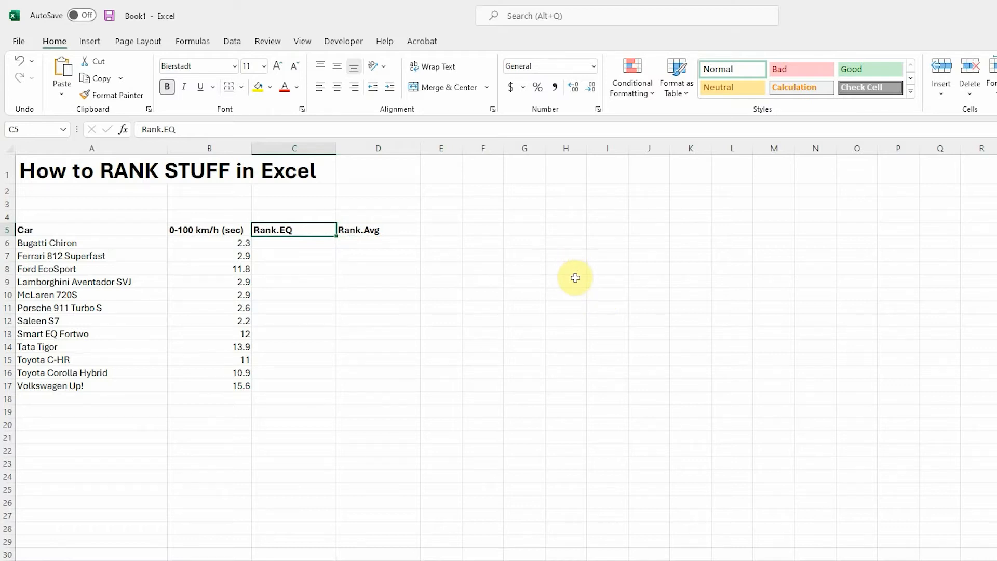
Start a RANK.EQ formula in C6 that ranks the Bugatti Chiron's time in B6.
left_click(309, 243)
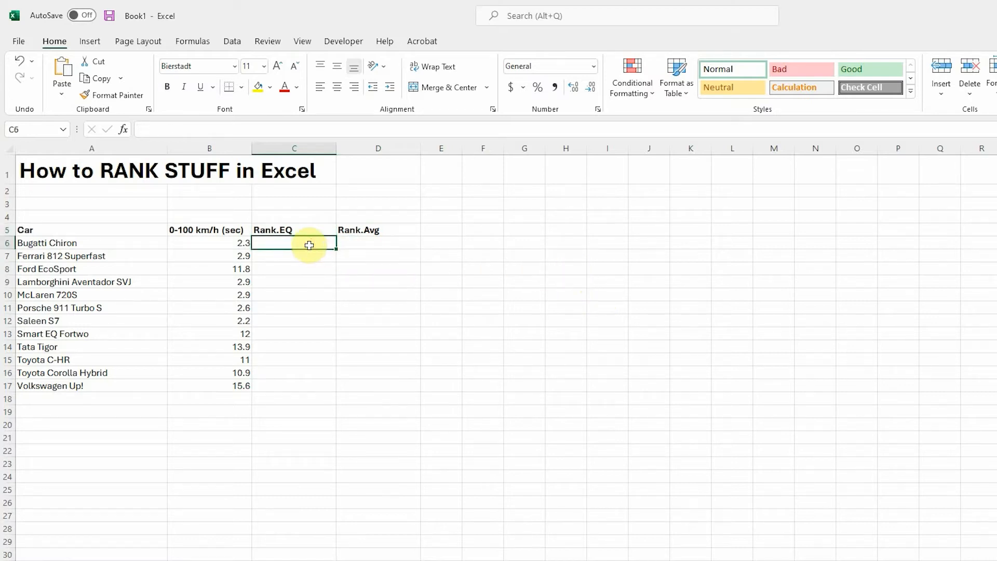
type("=")
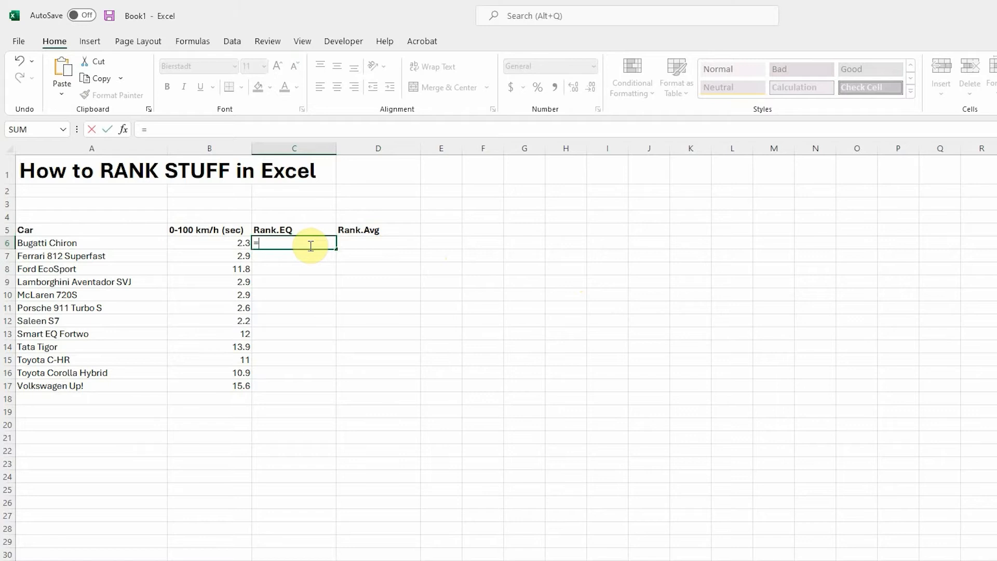
type("rank.eq")
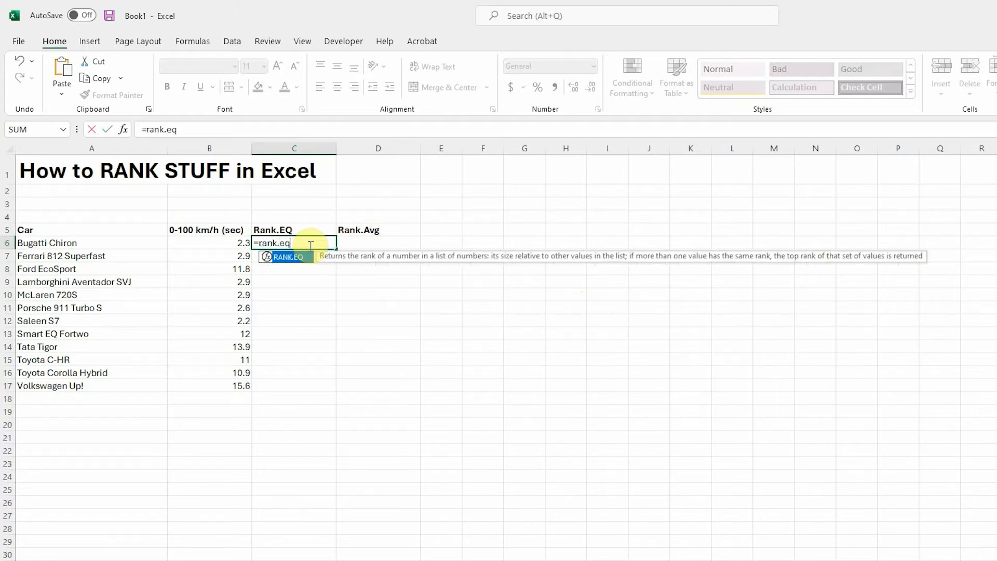
mouse_move(292, 264)
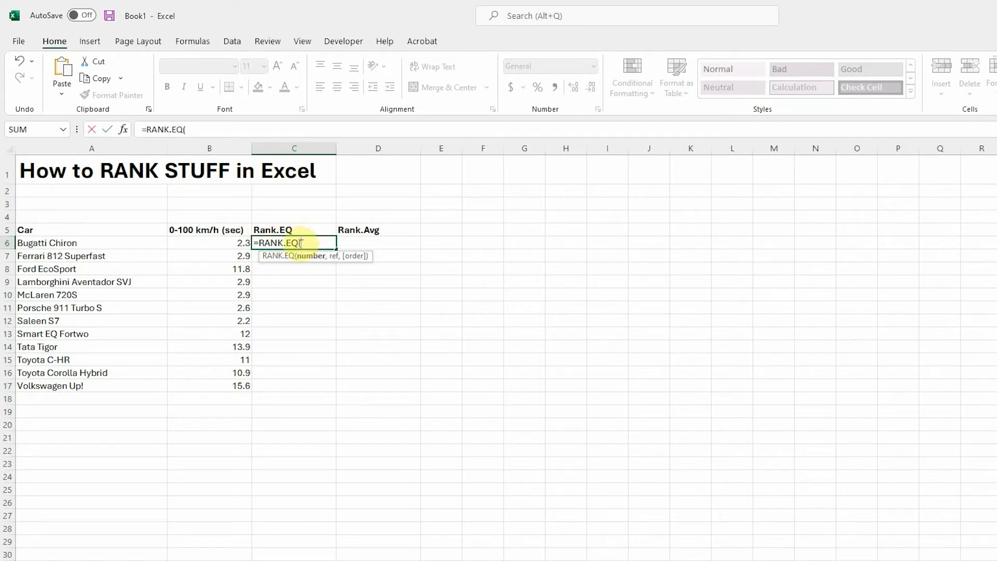
mouse_move(551, 408)
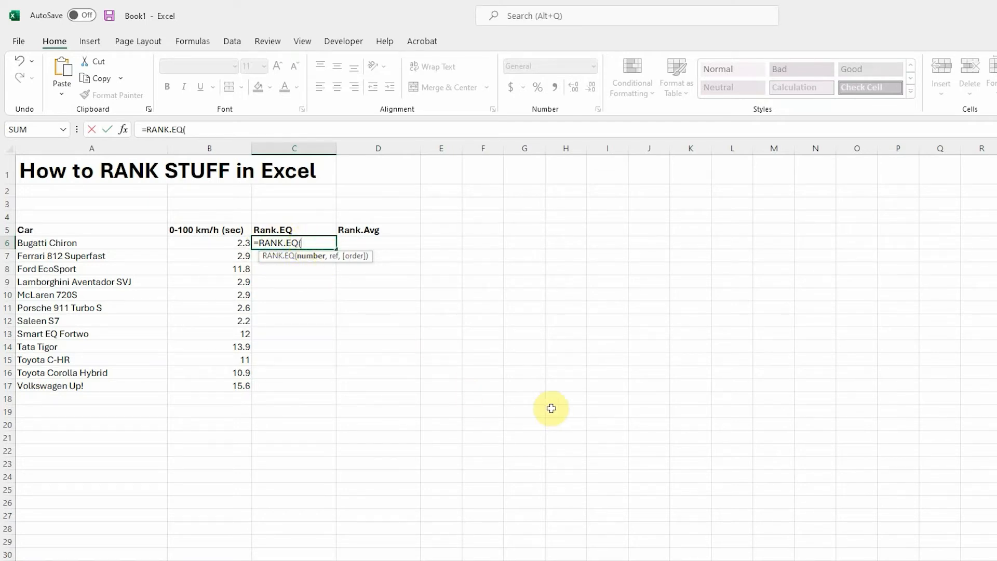
mouse_move(570, 405)
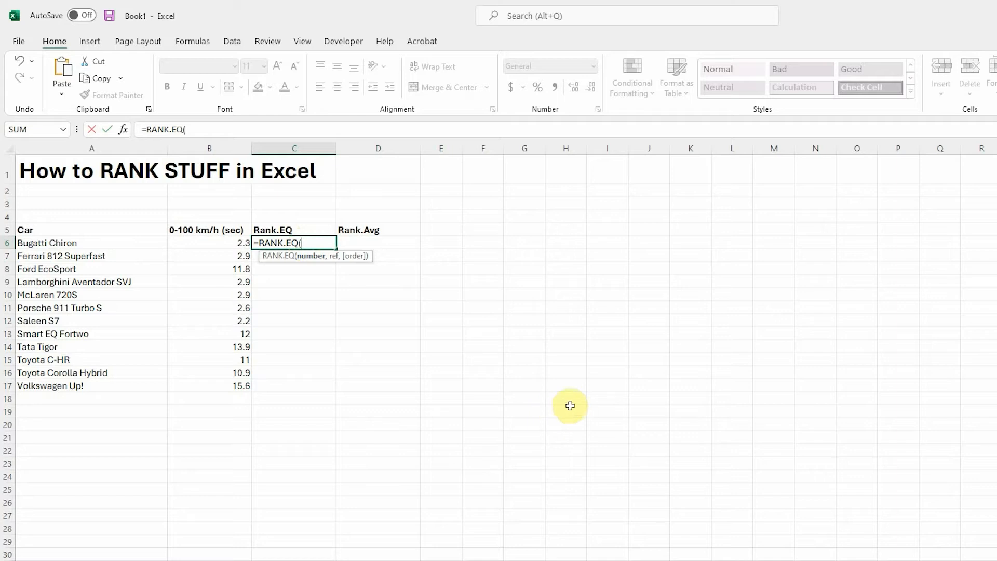
mouse_move(233, 240)
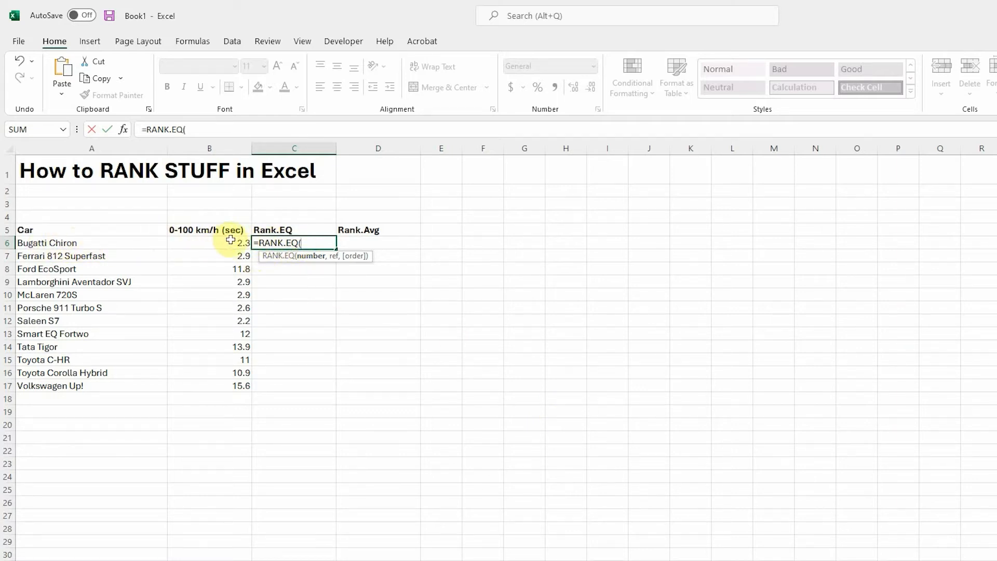
left_click(209, 243)
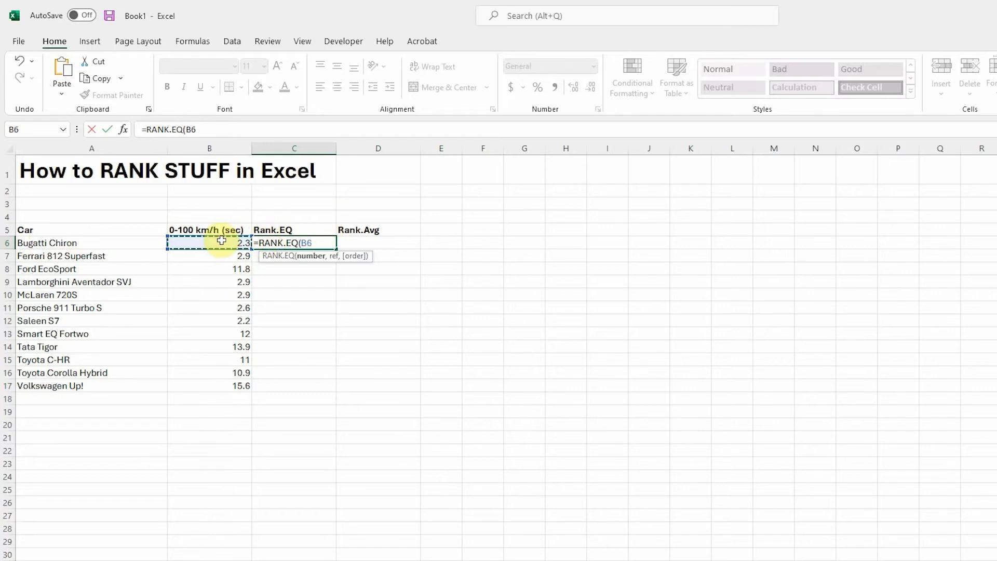
type(",B6:B17")
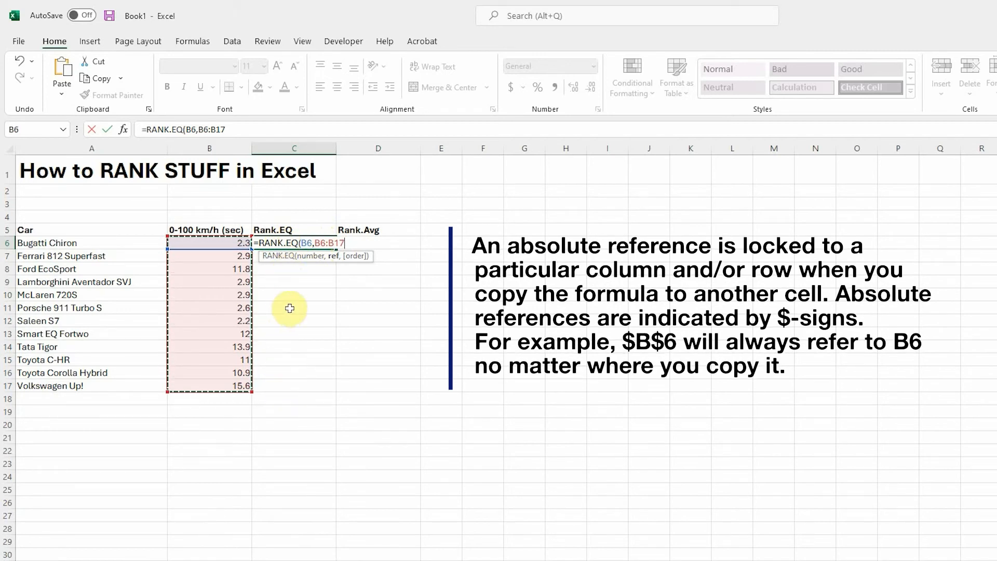
mouse_move(218, 395)
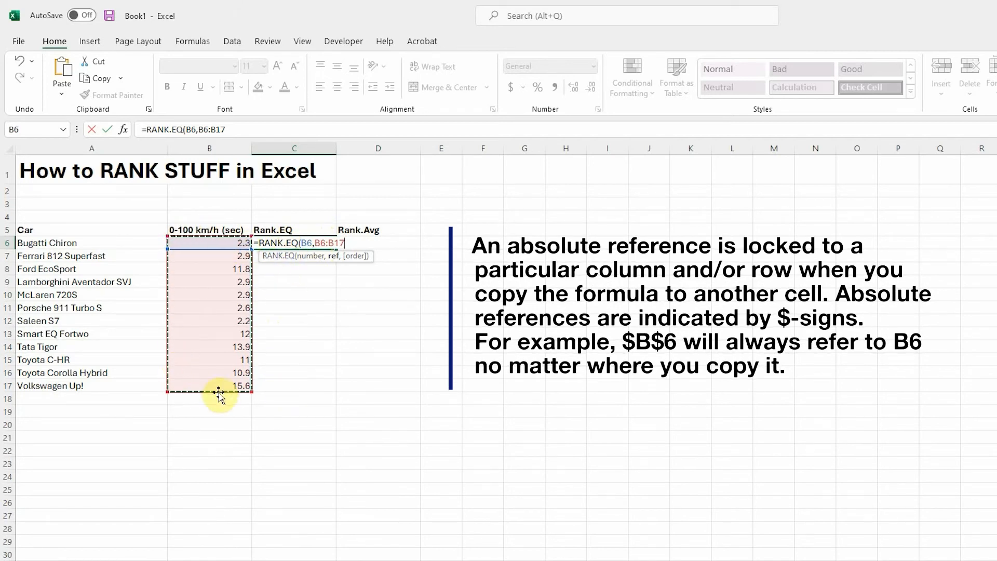
mouse_move(226, 331)
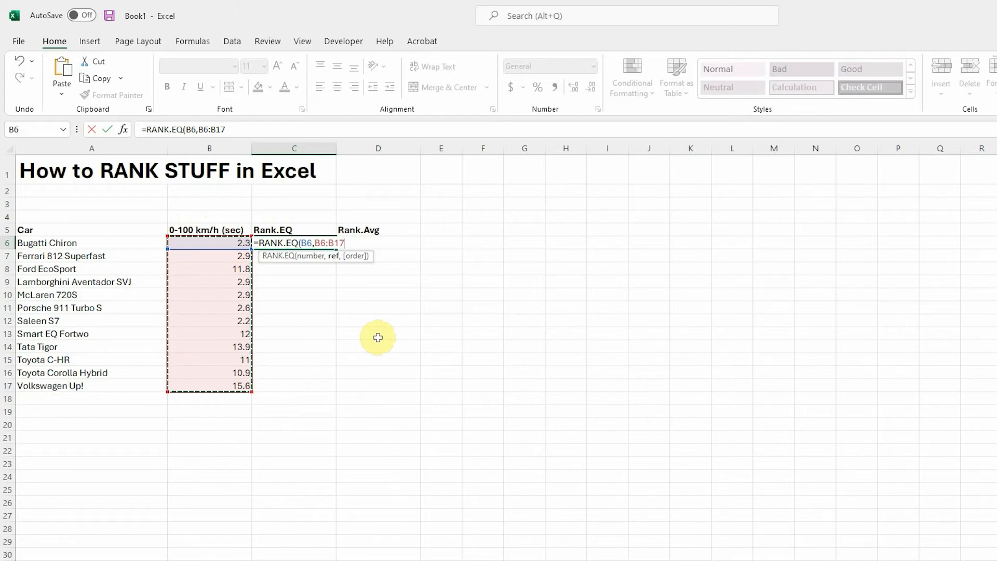
Make the ranking range absolute ($B$6:$B$17) and add a comma after it.
key("F4")
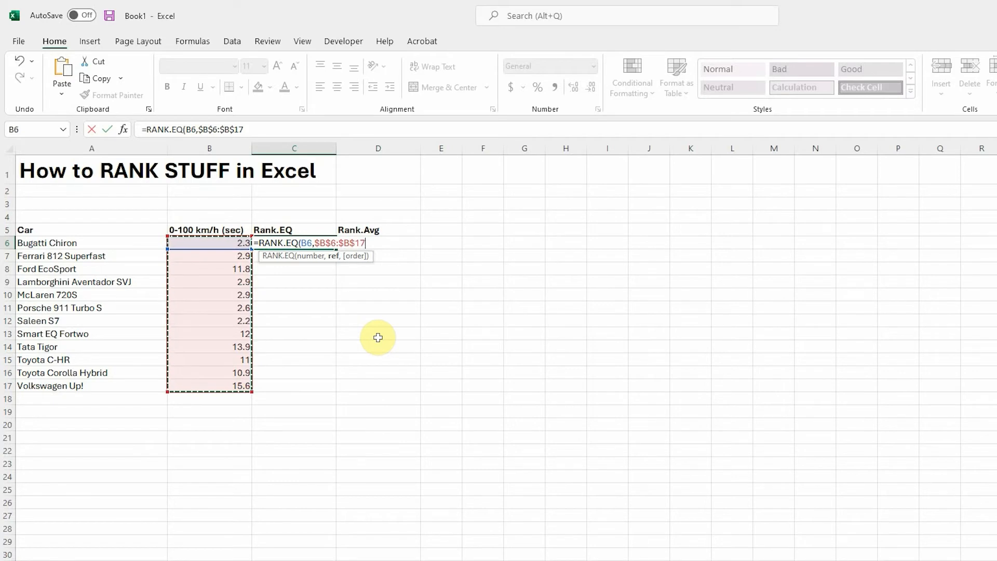
type(",")
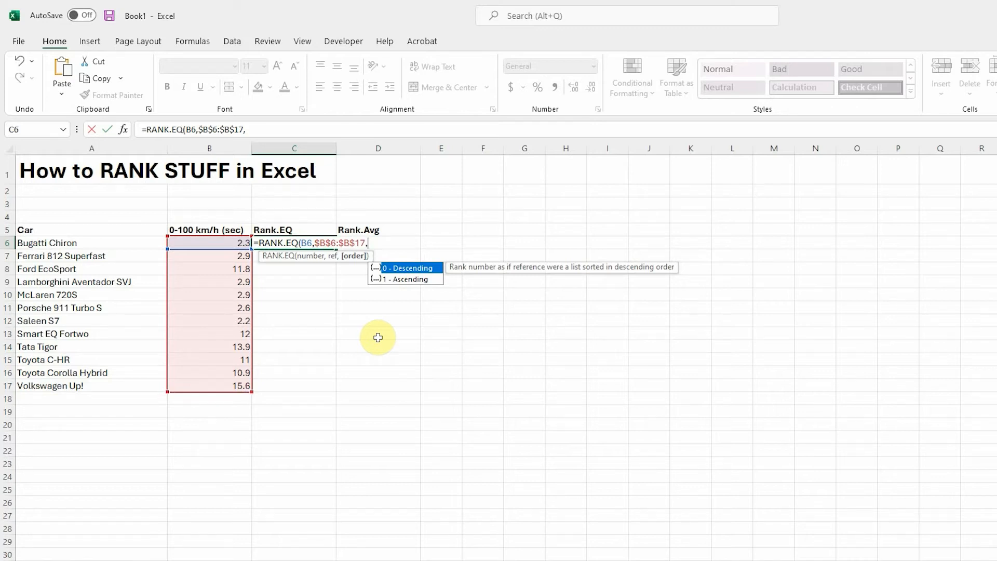
Finish C6 as =RANK.EQ(B6,$B$6:$B$17,1) using ascending order 1 instead of 0.
type("0")
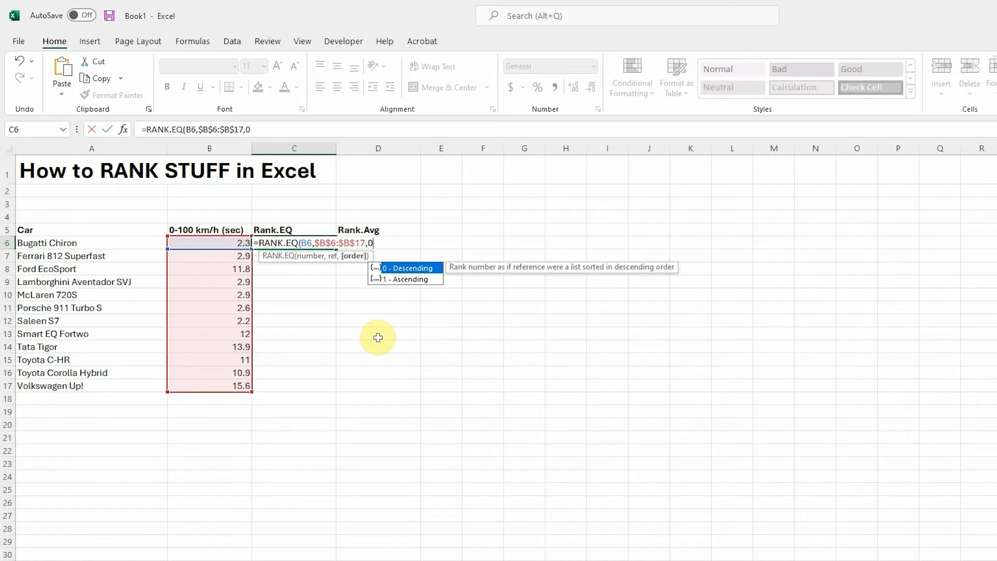
key("Backspace")
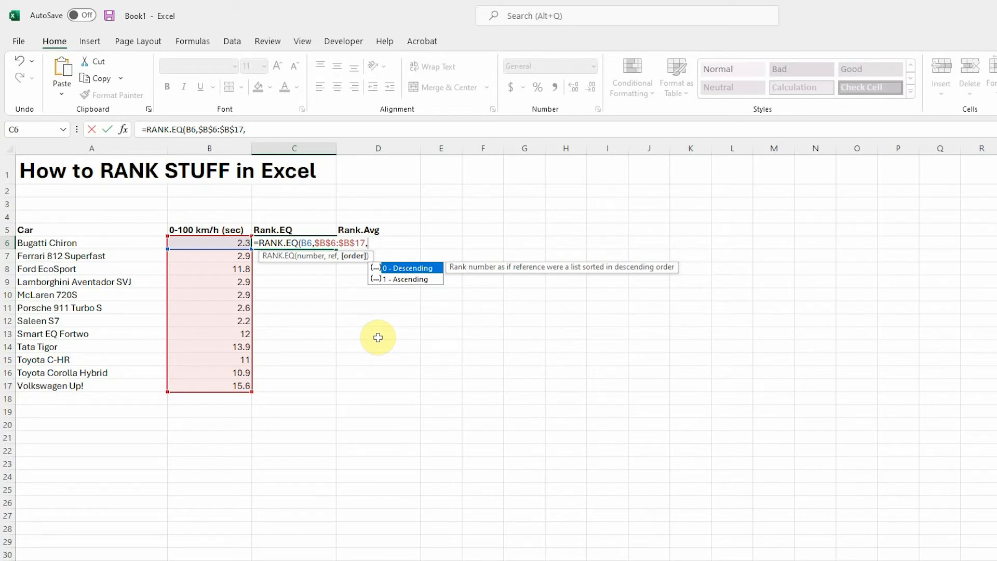
type("1")
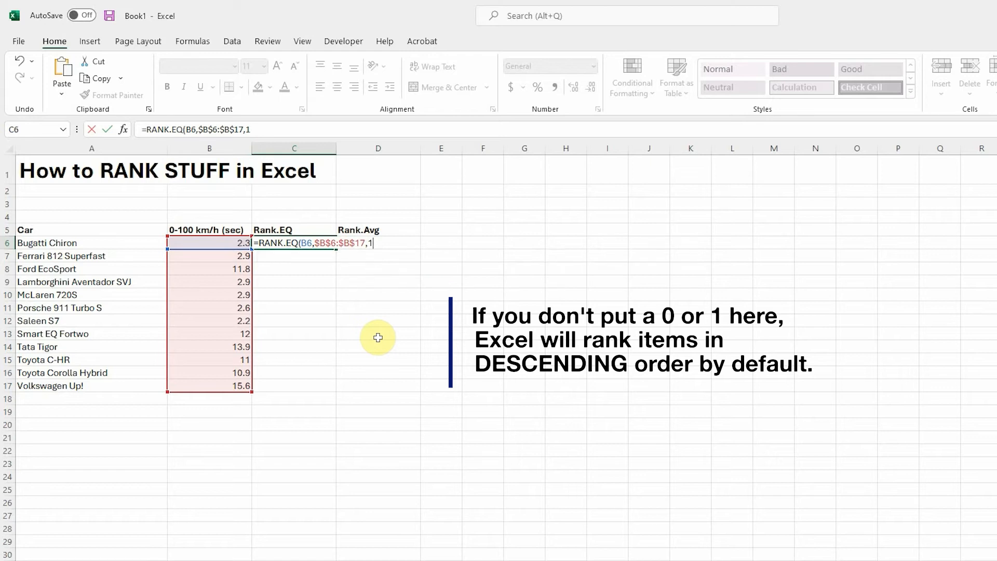
key("Enter")
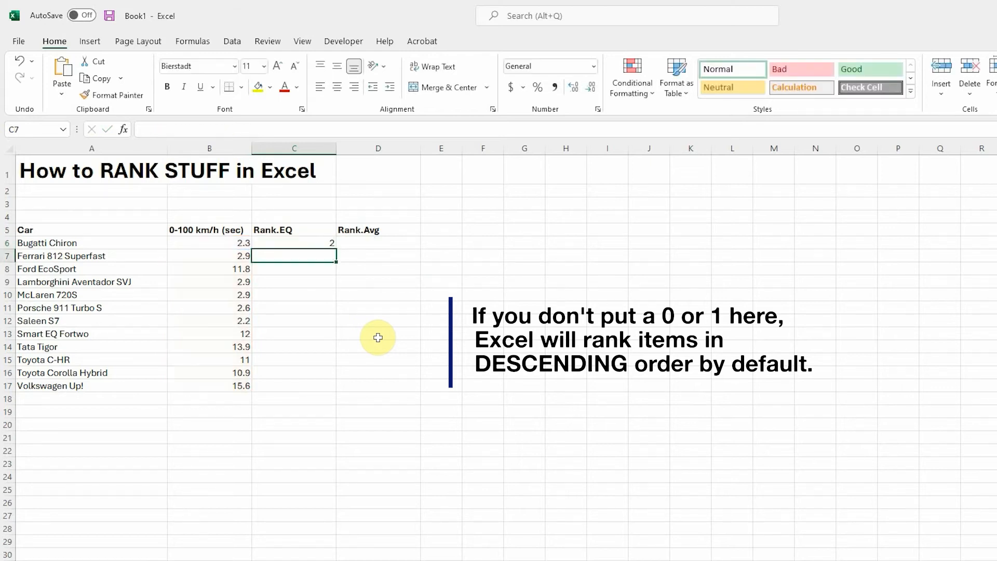
left_click(293, 243)
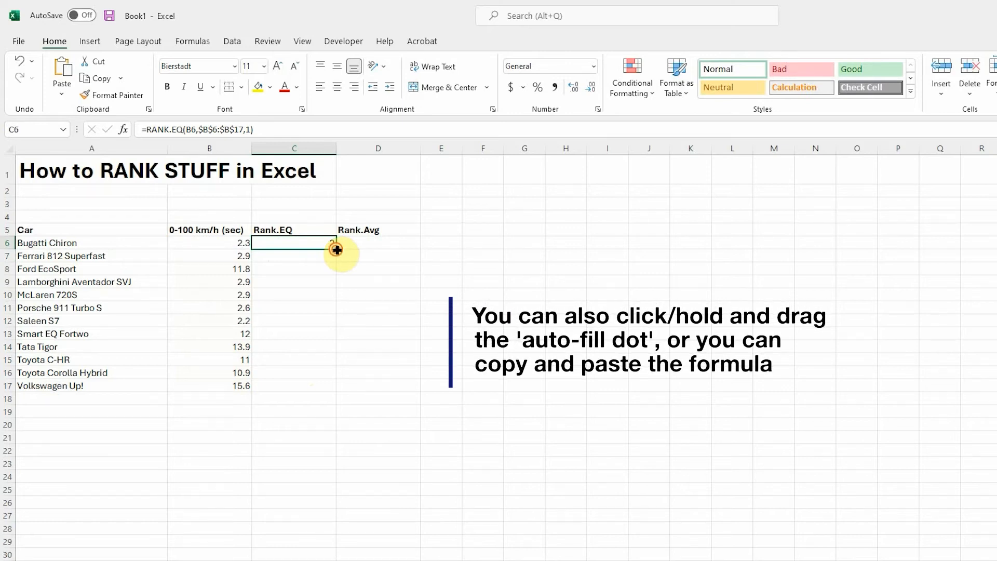
left_click_drag(335, 244, 335, 386)
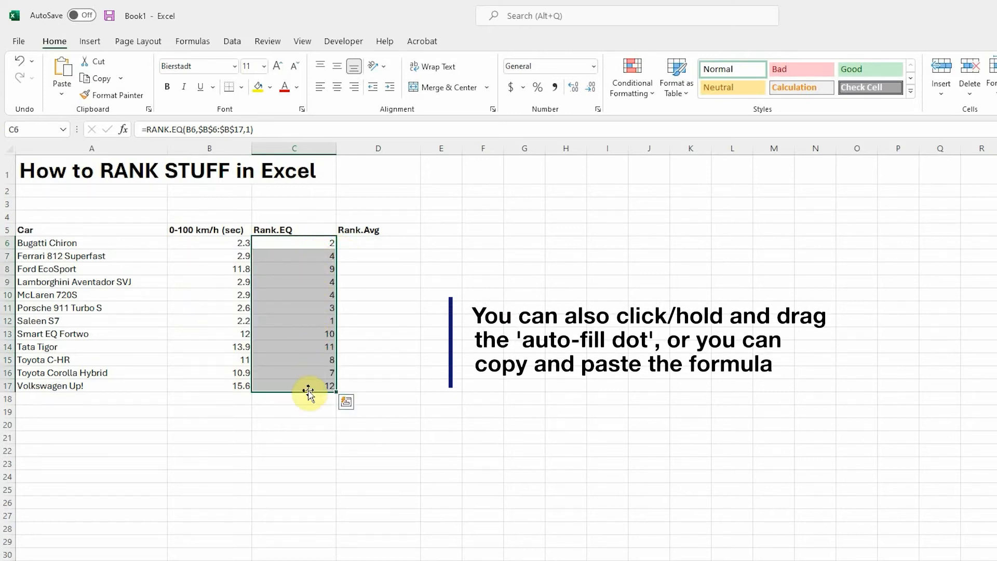
mouse_move(316, 306)
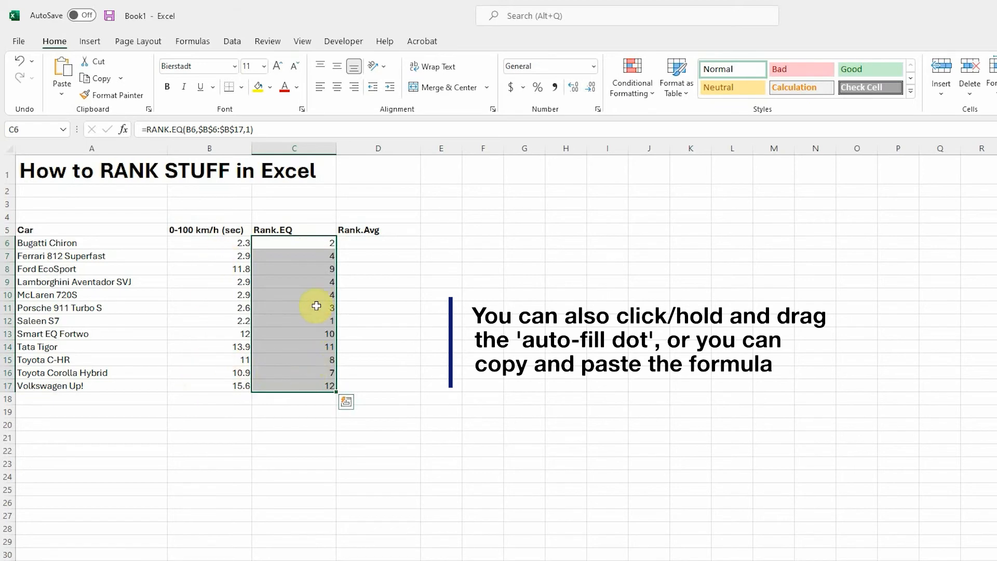
left_click(294, 320)
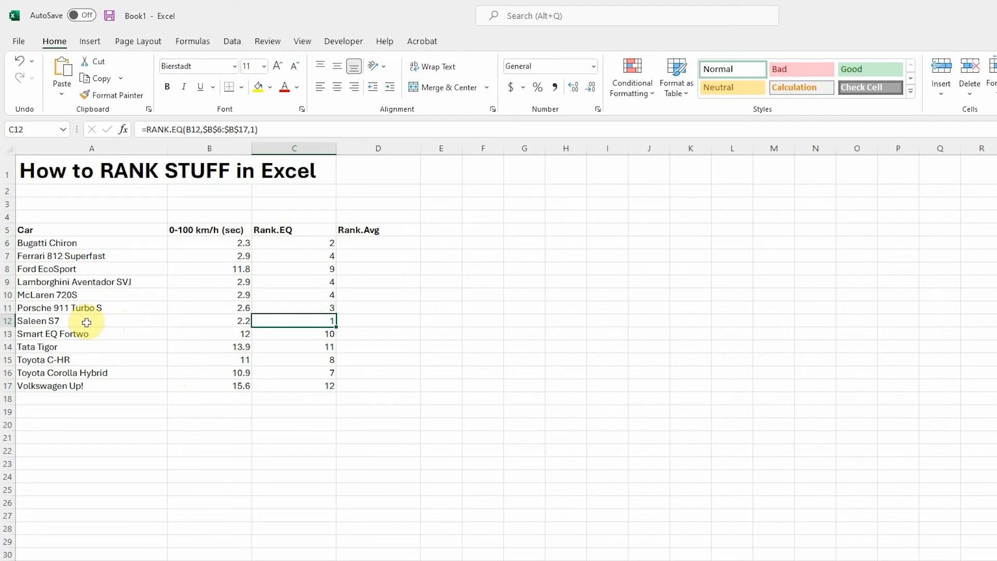
mouse_move(191, 322)
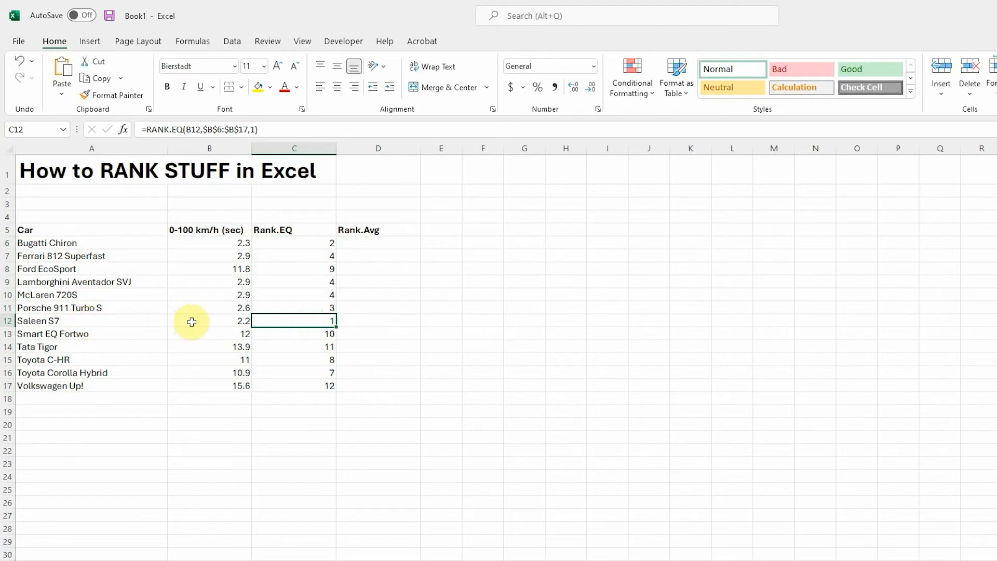
mouse_move(374, 275)
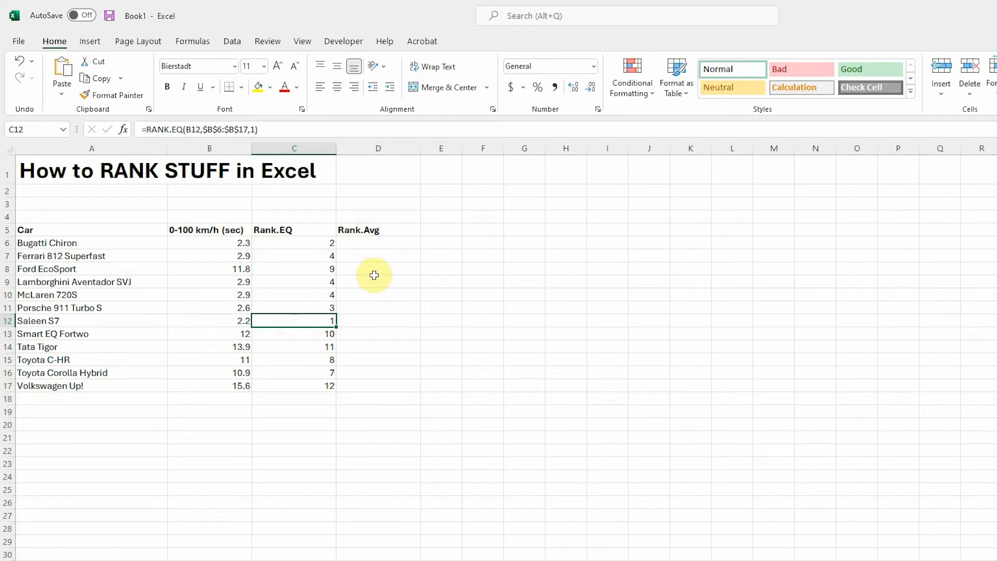
mouse_move(109, 245)
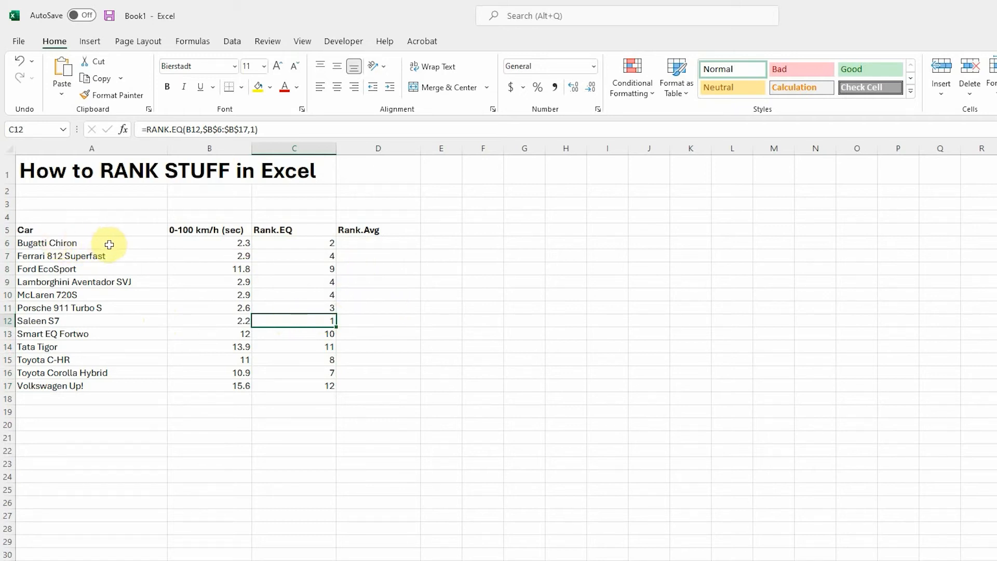
mouse_move(116, 307)
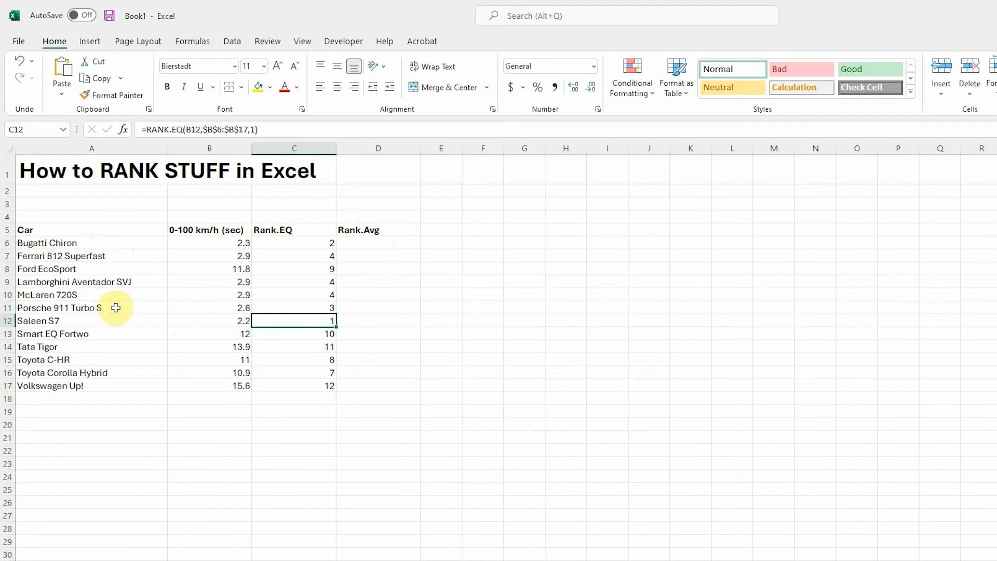
left_click(78, 308)
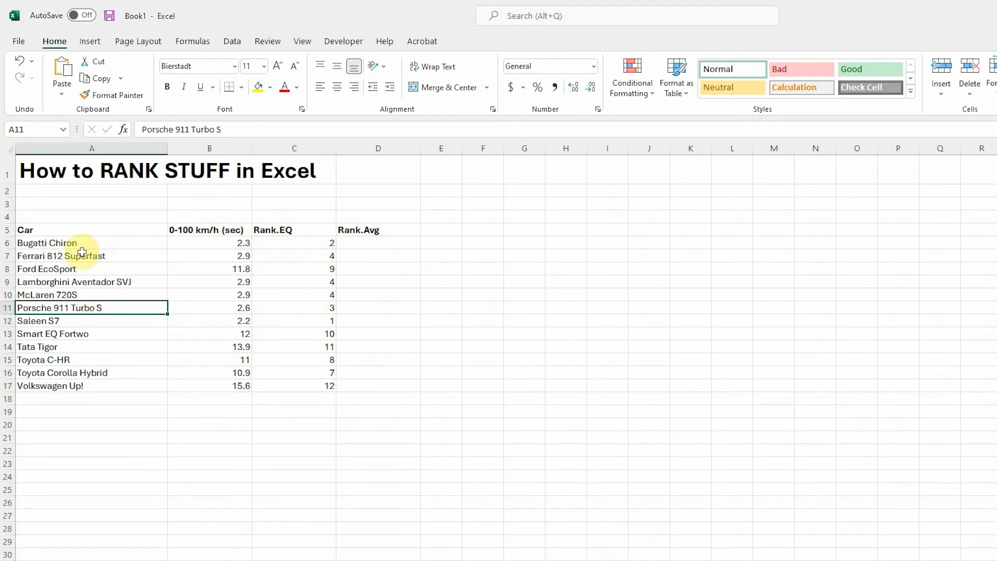
left_click(78, 282)
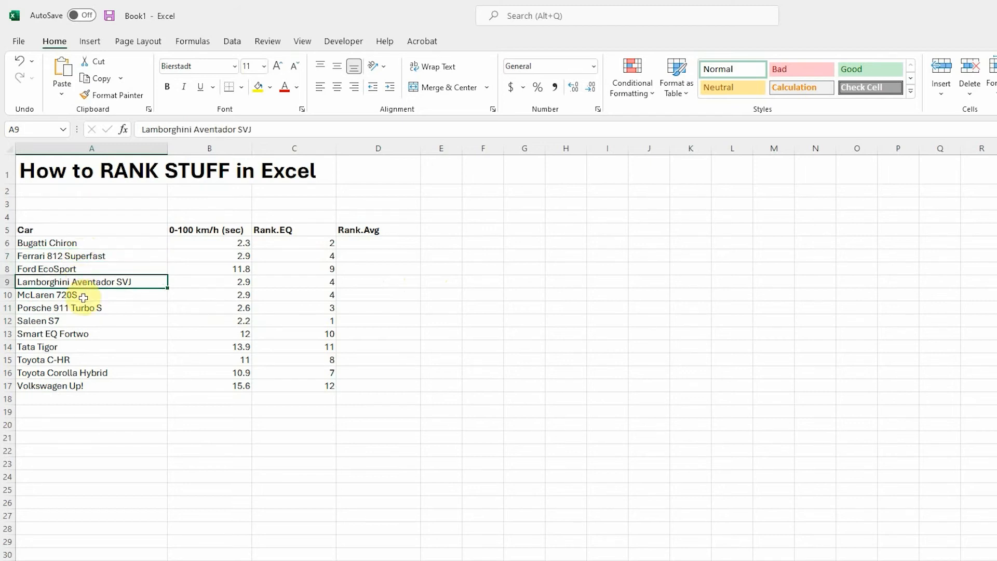
left_click(62, 296)
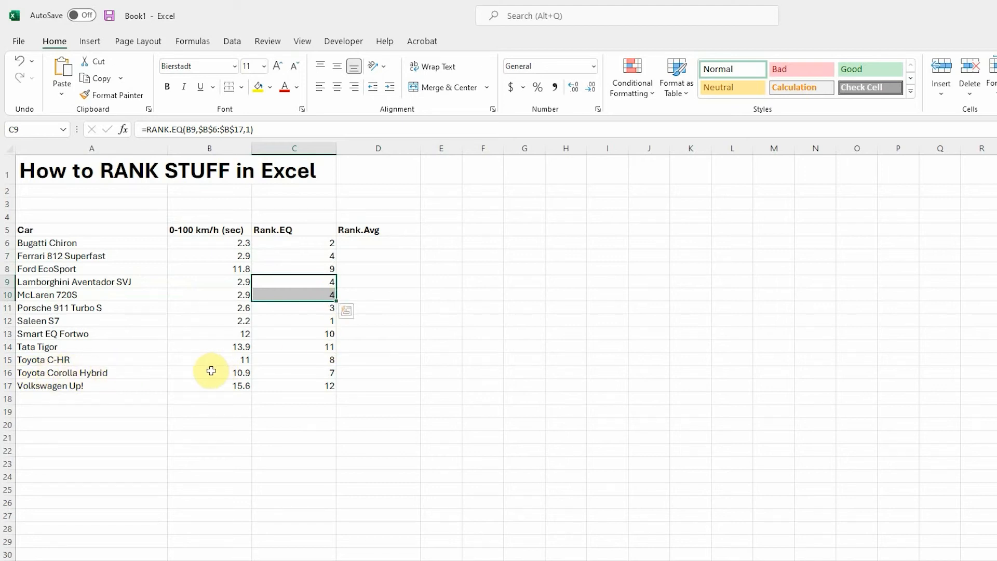
left_click(306, 372)
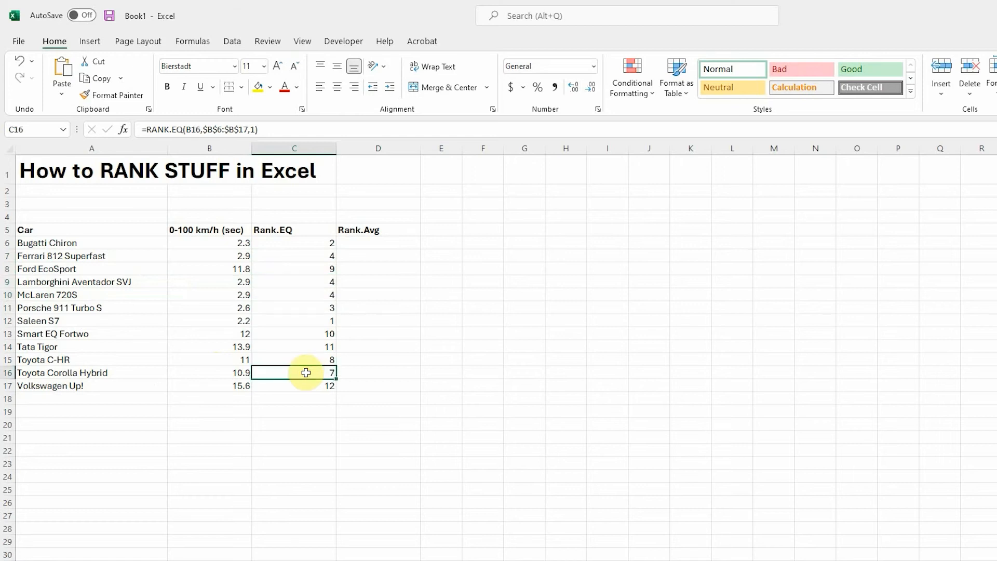
mouse_move(125, 382)
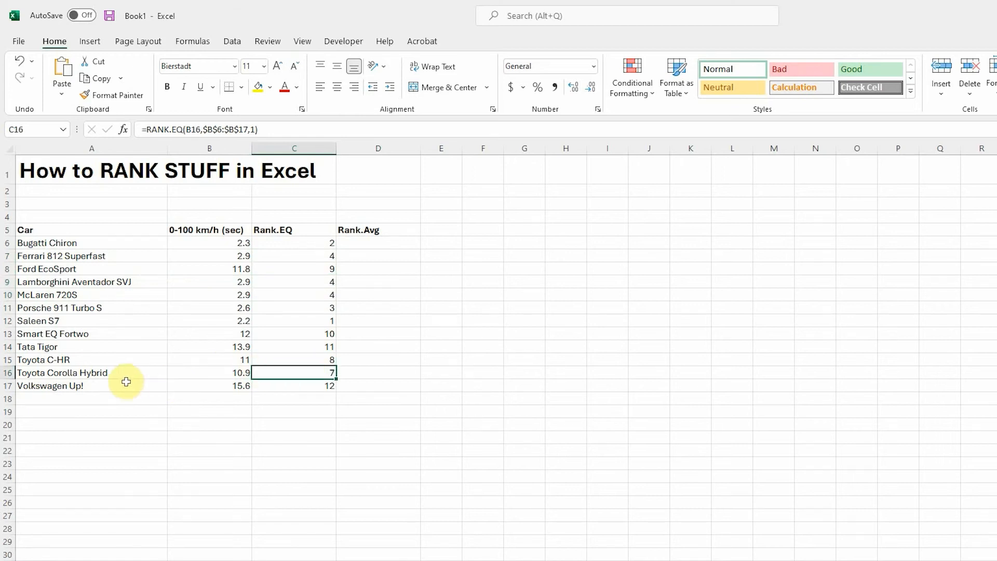
left_click(78, 386)
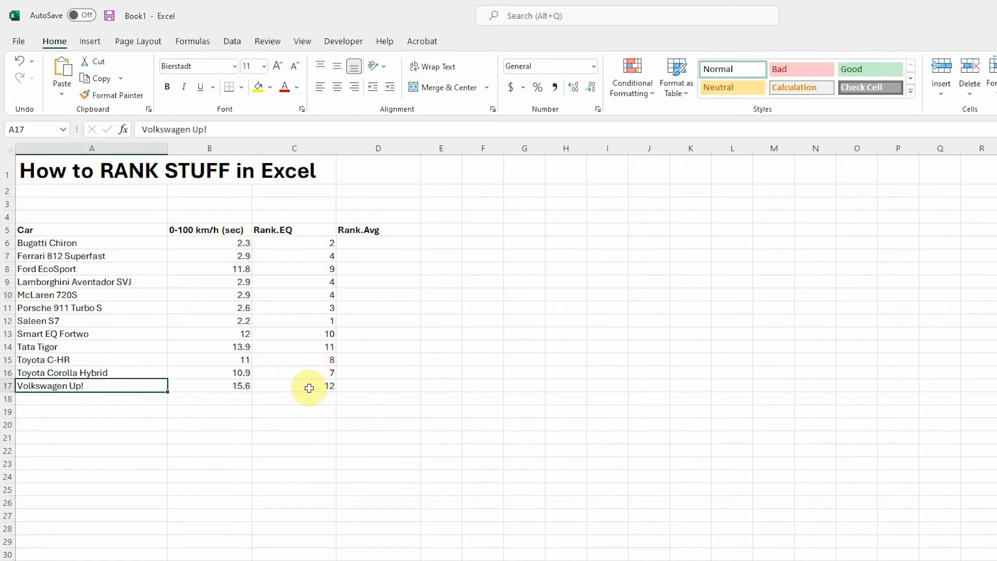
mouse_move(360, 271)
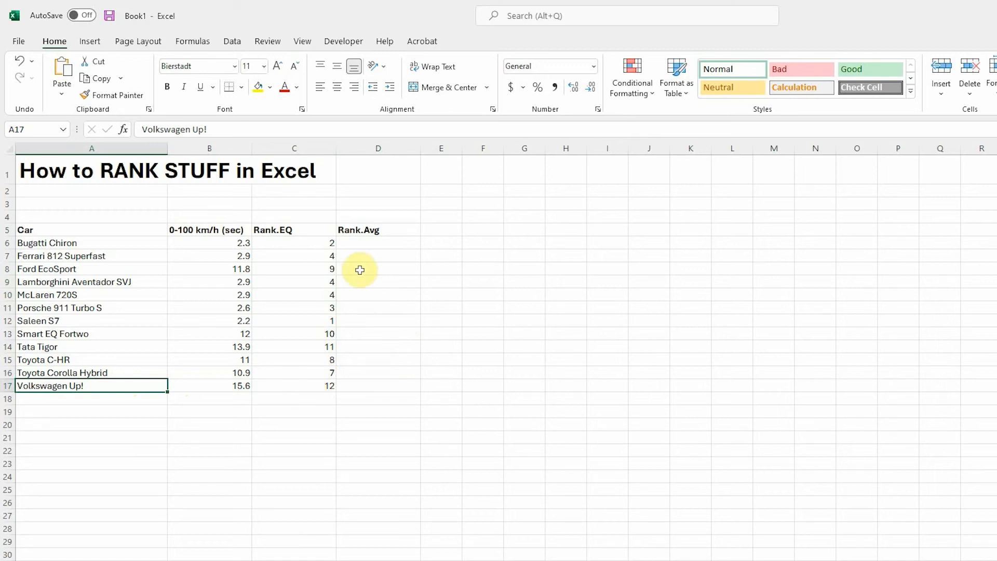
left_click(363, 242)
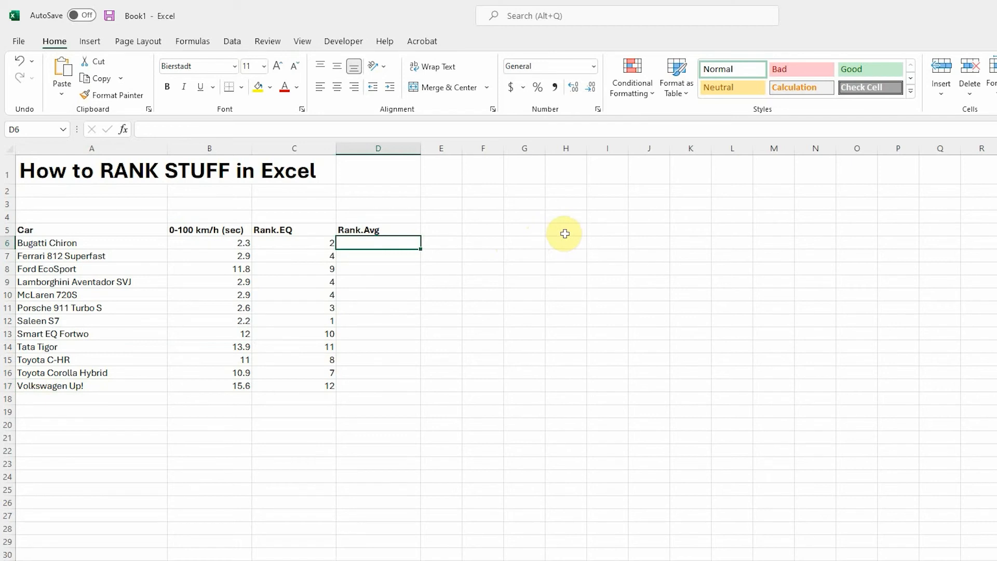
Enter =RANK.AVG(B6,$B$6:$B$17,1) in D6 to rank the Bugatti's time ascending.
type("=")
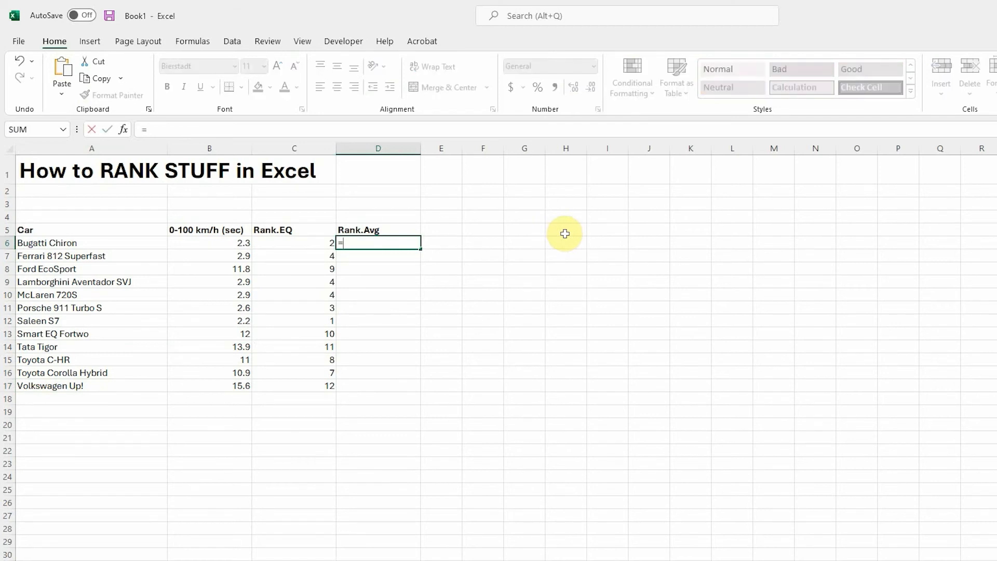
type("rank.")
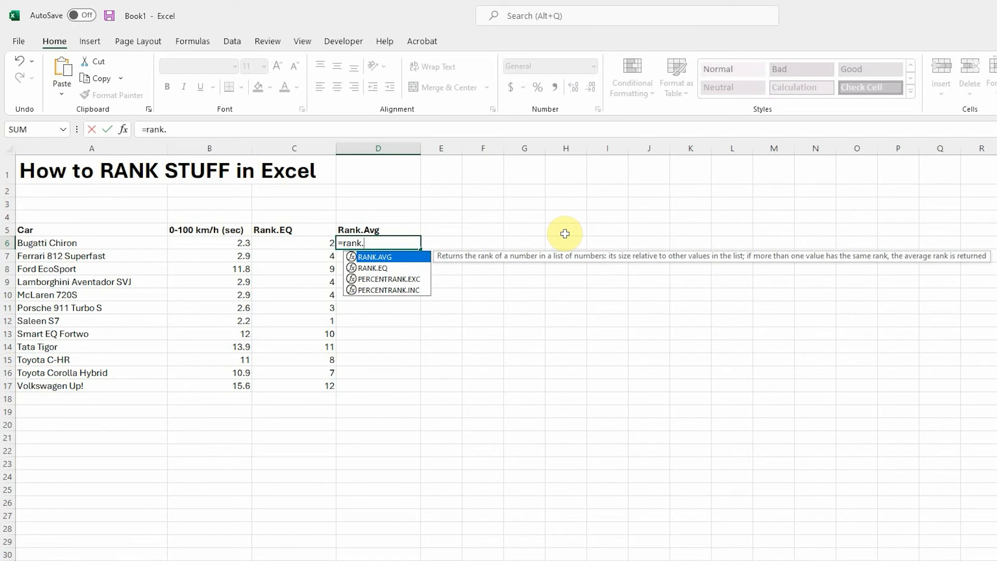
mouse_move(414, 262)
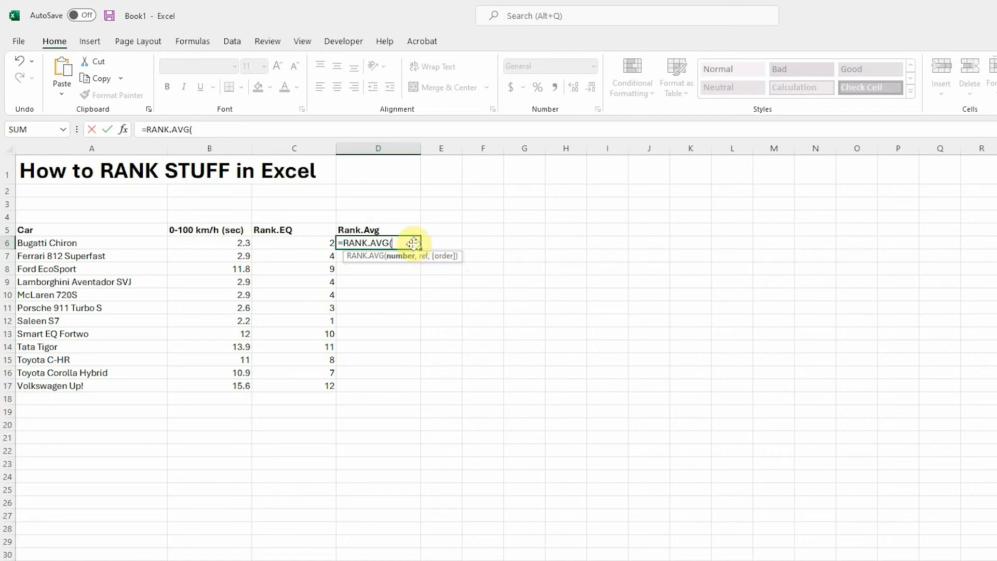
left_click(222, 243)
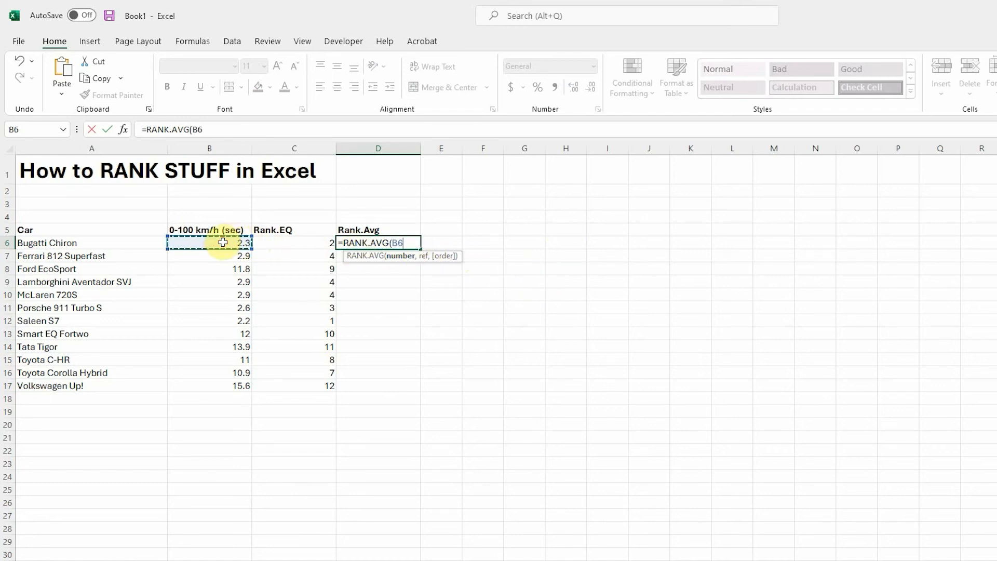
left_click_drag(209, 242, 209, 268)
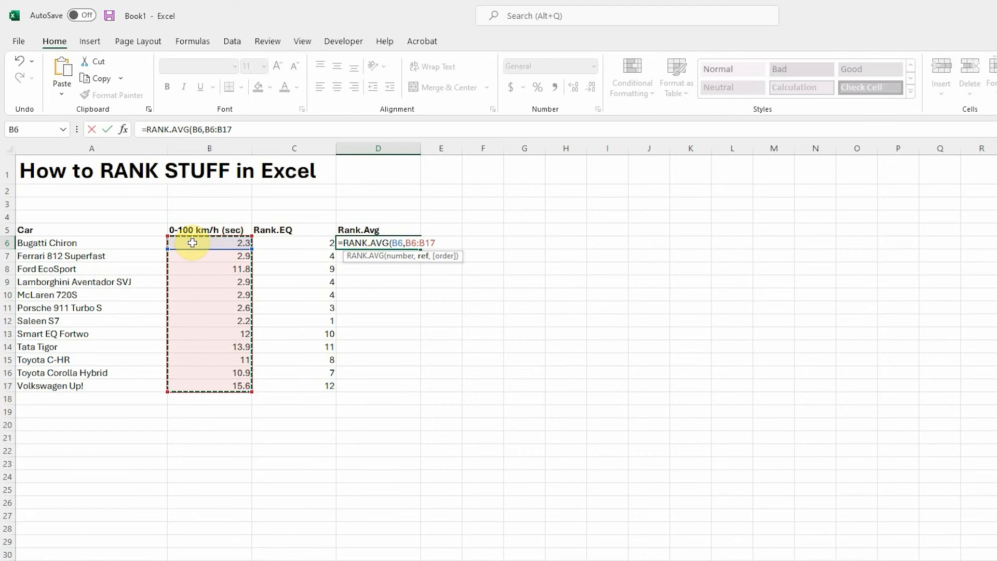
key("F4")
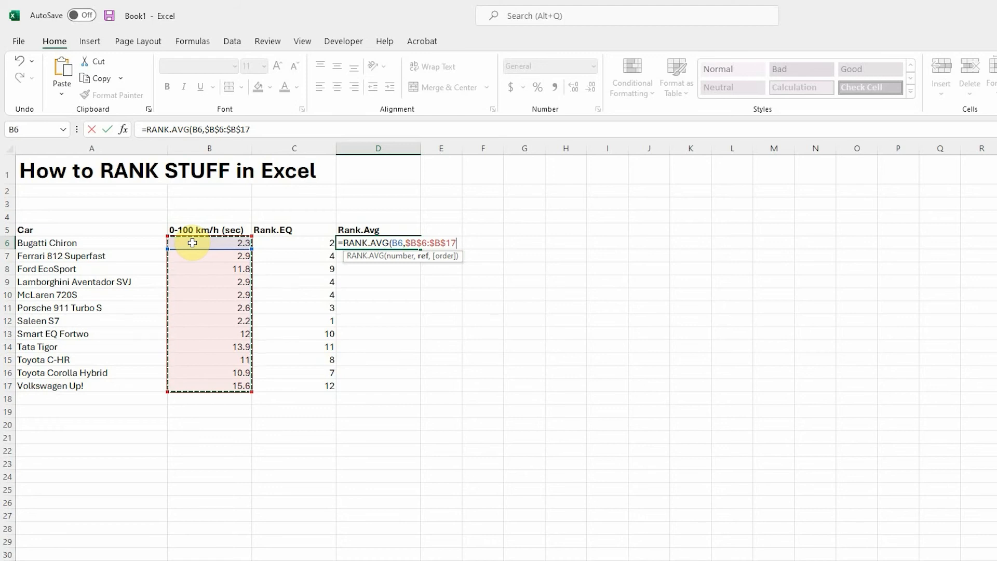
type(",1)")
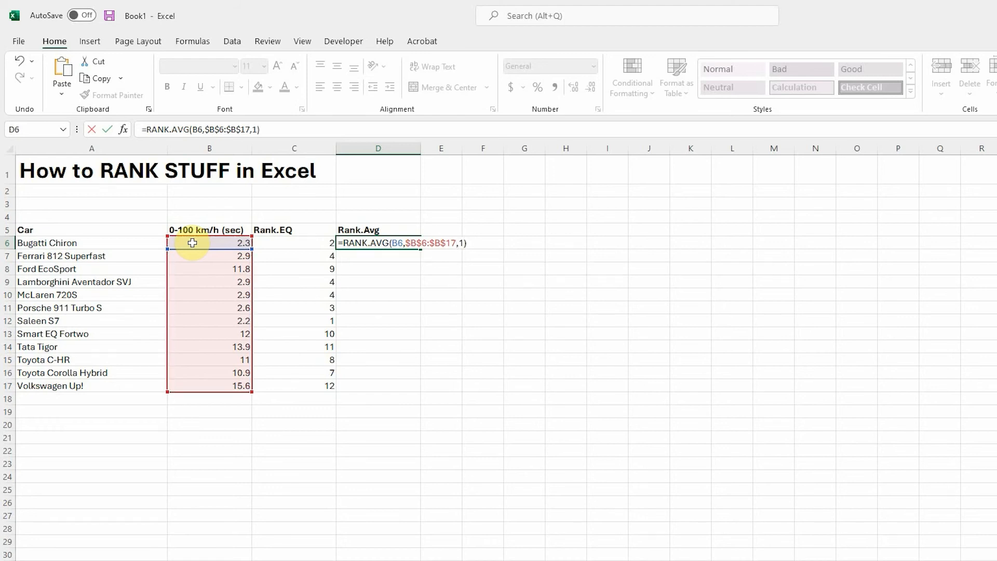
key("Enter")
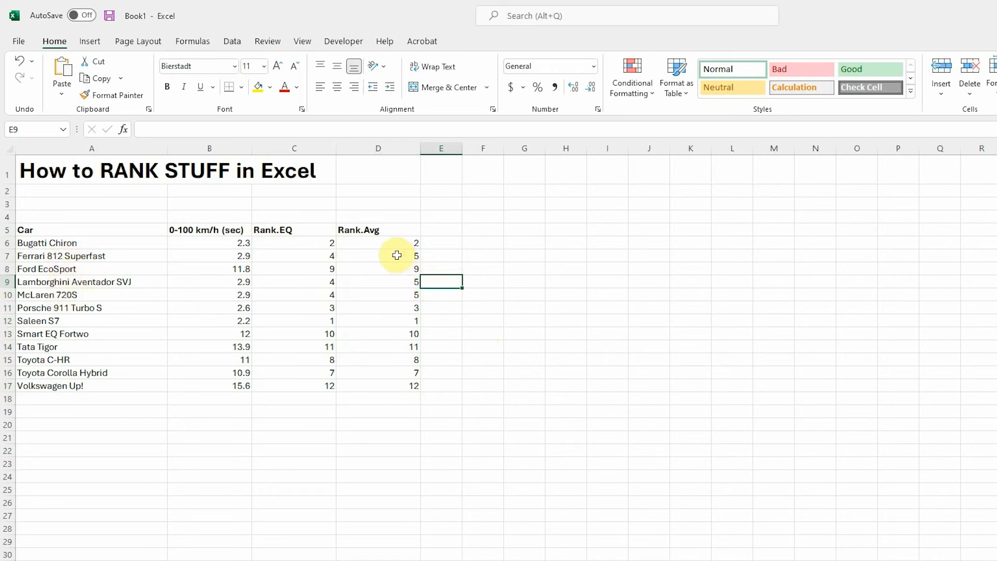
mouse_move(409, 299)
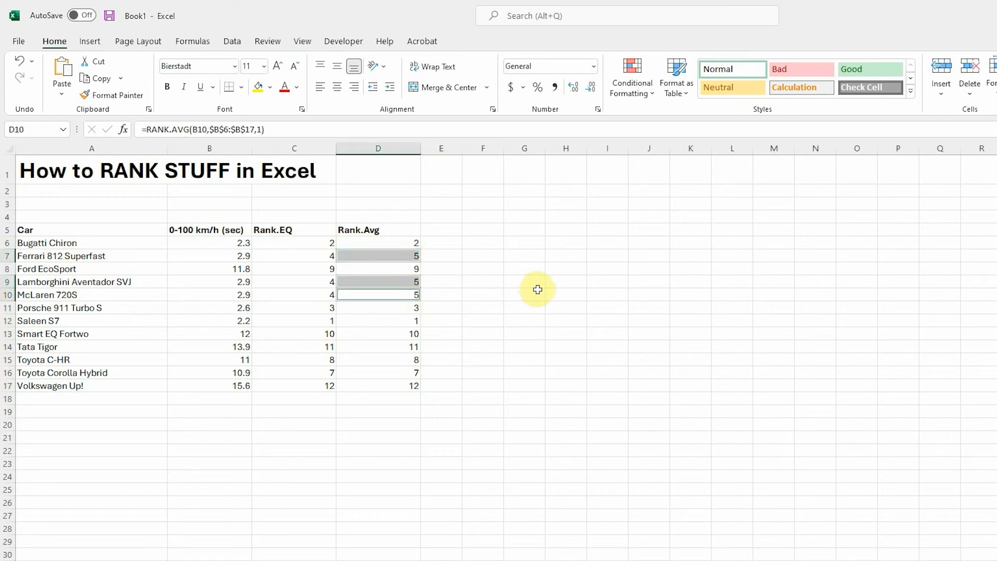
mouse_move(548, 276)
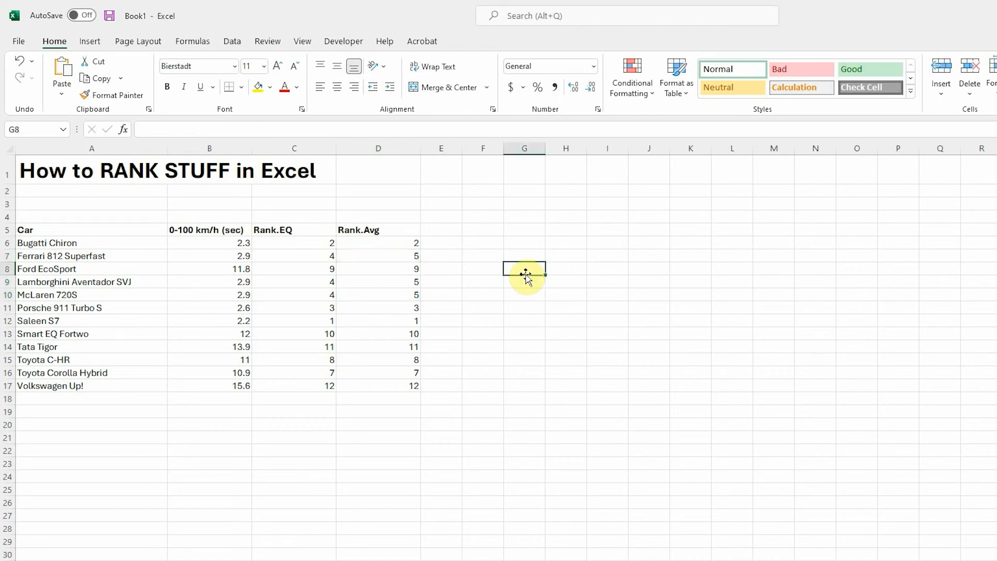
mouse_move(500, 274)
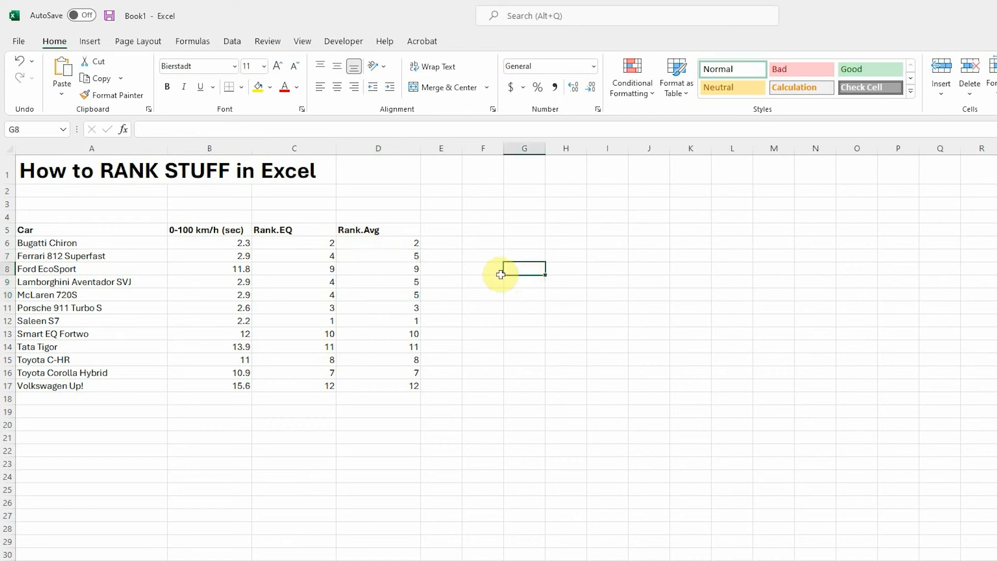
Change the Lamborghini Aventador SVJ's acceleration time in B9 to 3.2.
left_click(209, 281)
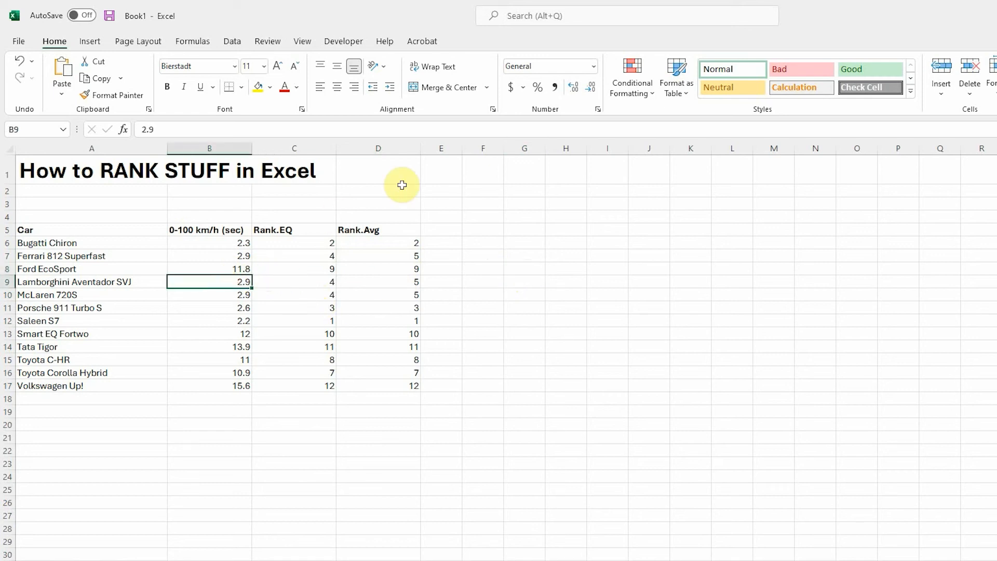
type("3.2")
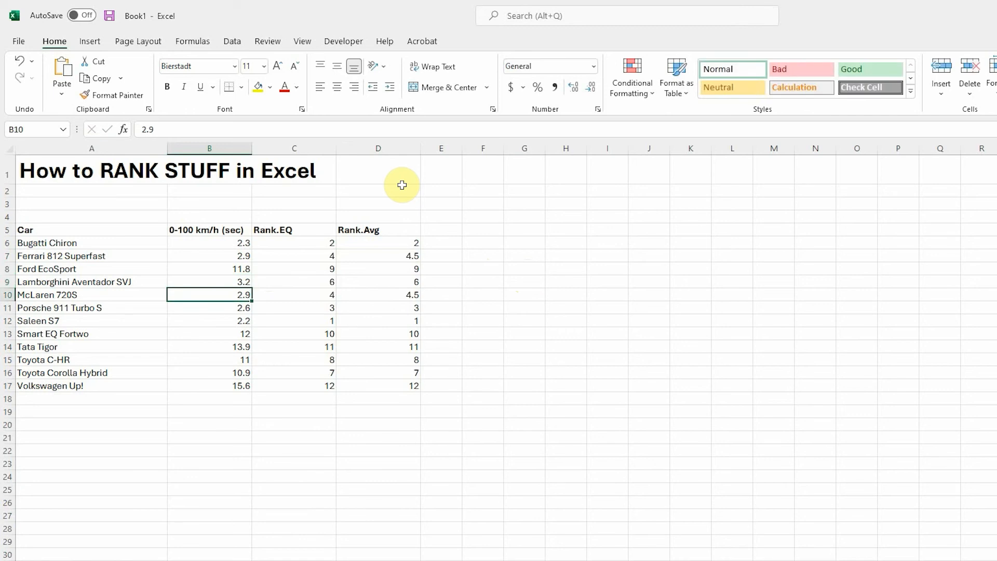
mouse_move(312, 258)
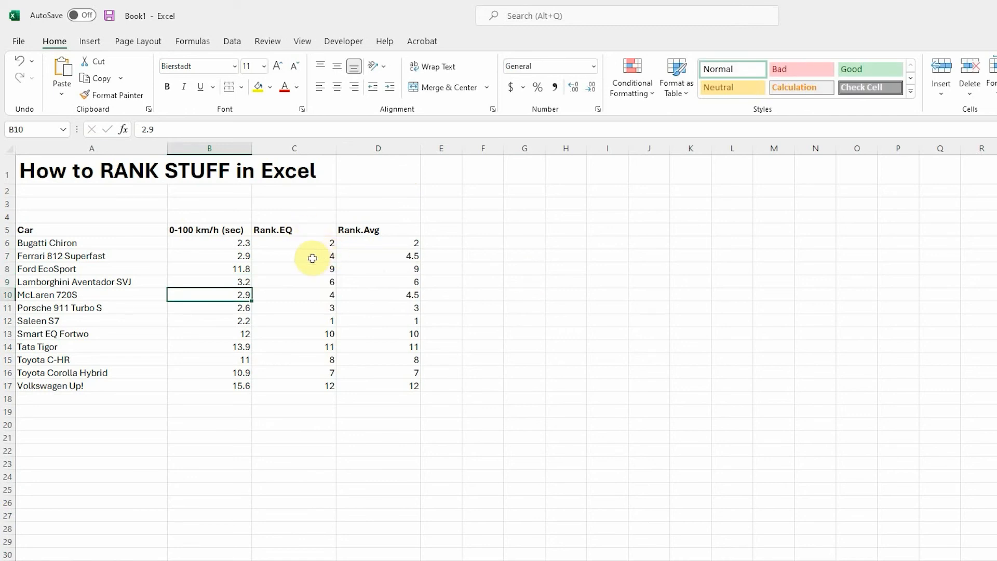
left_click(72, 282)
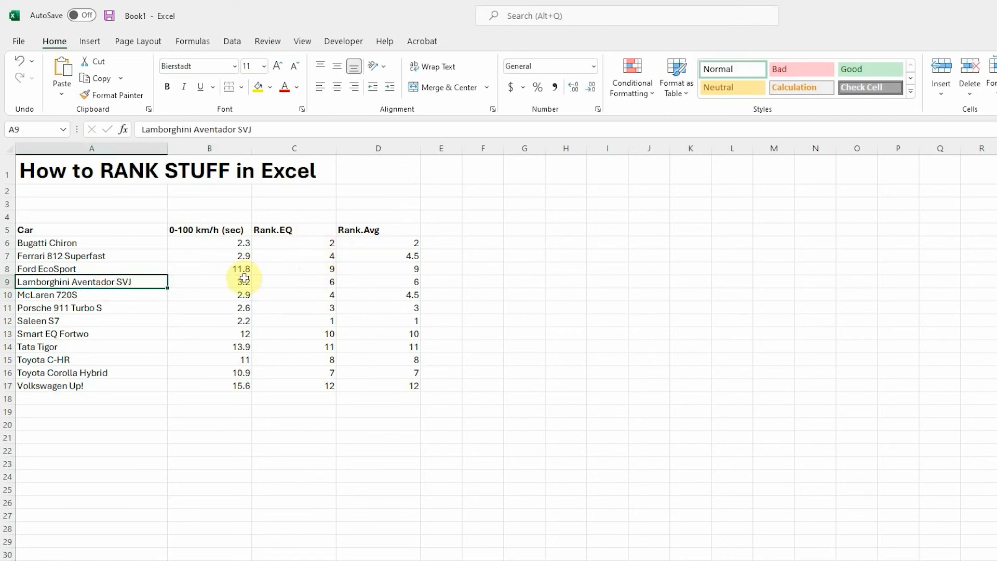
Compare ranks: Lamborghini now 6, tied 2.9-second cars rank 4 (EQ) and 4.5 (AVG).
left_click(294, 281)
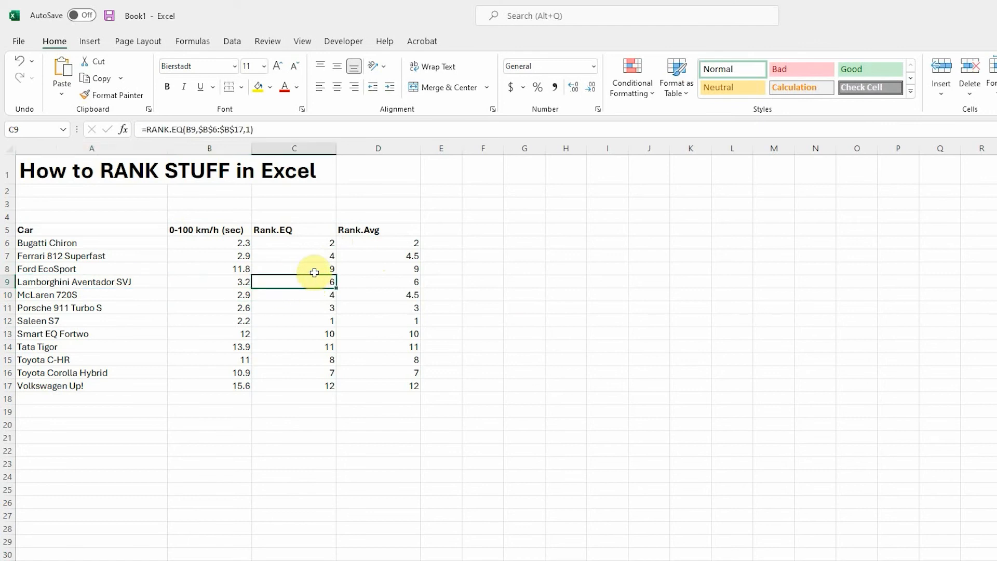
left_click(288, 295)
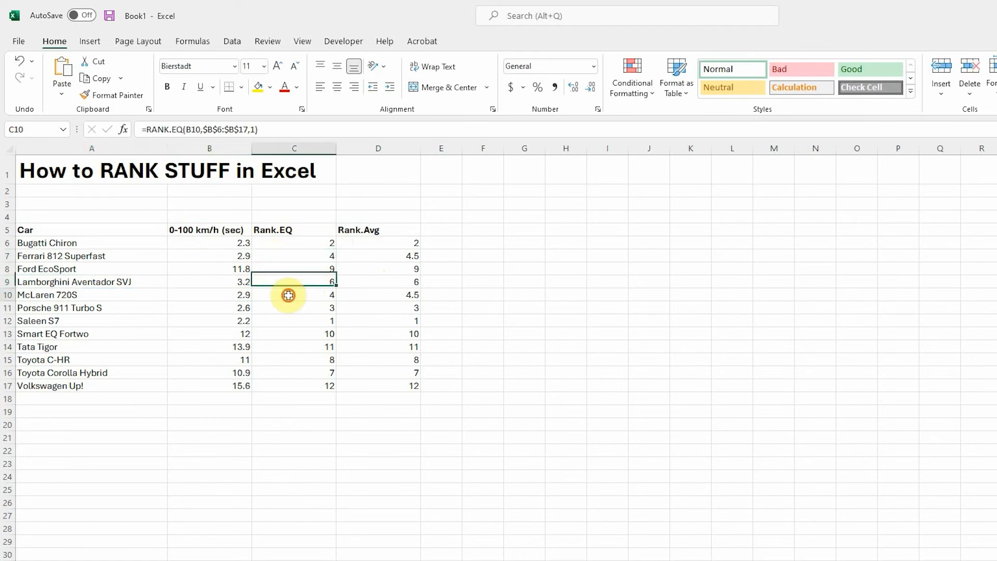
left_click(294, 295)
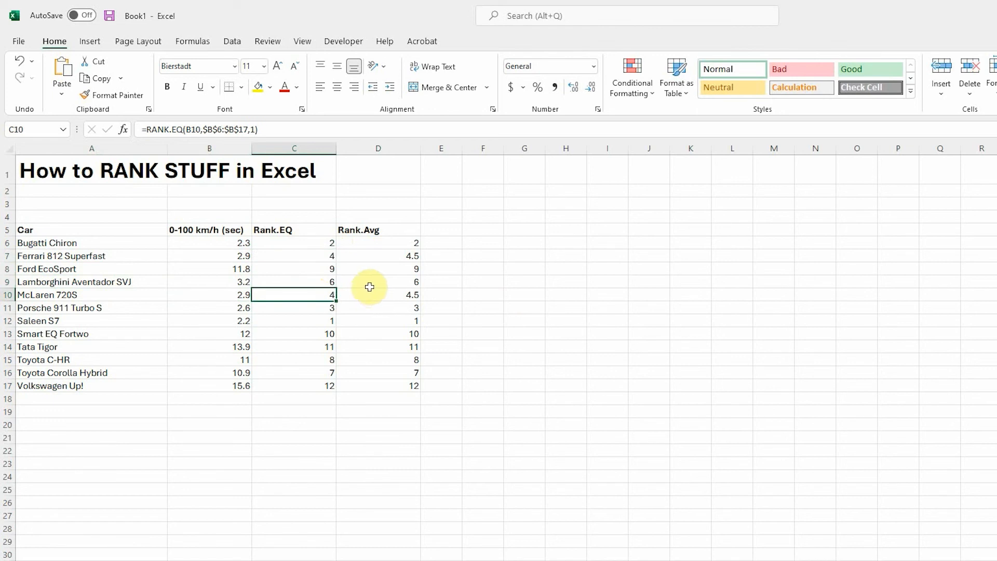
left_click(378, 229)
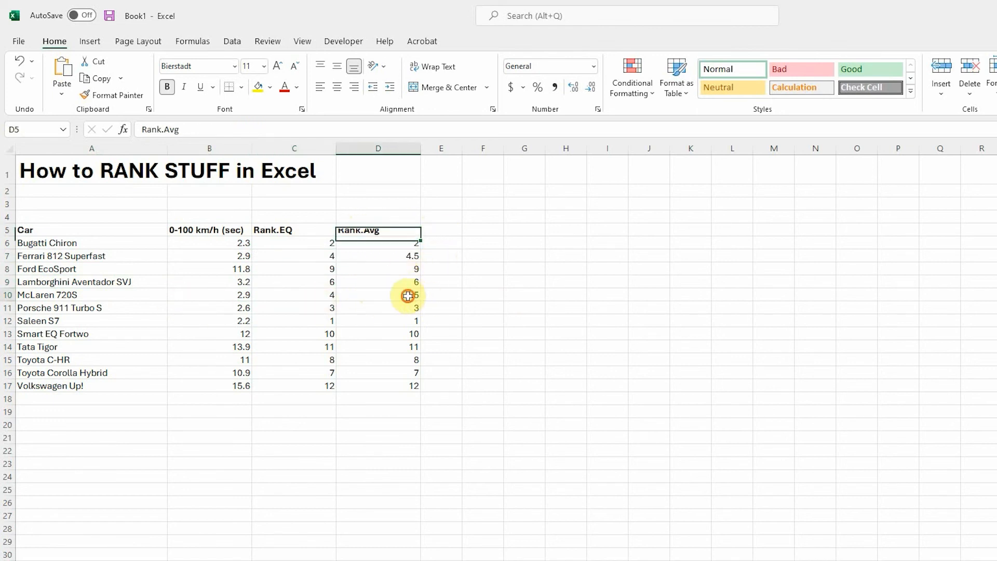
left_click(378, 256)
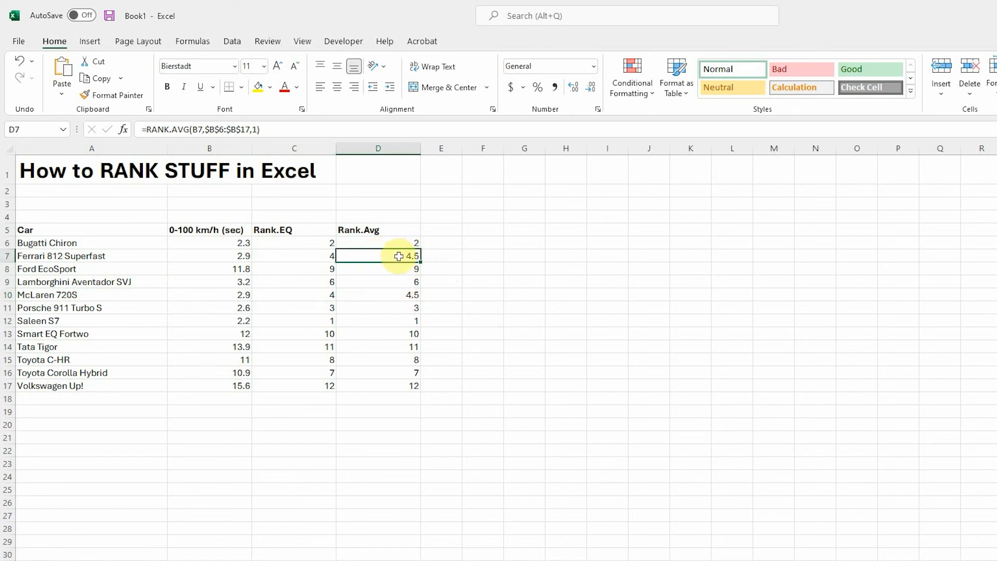
mouse_move(395, 293)
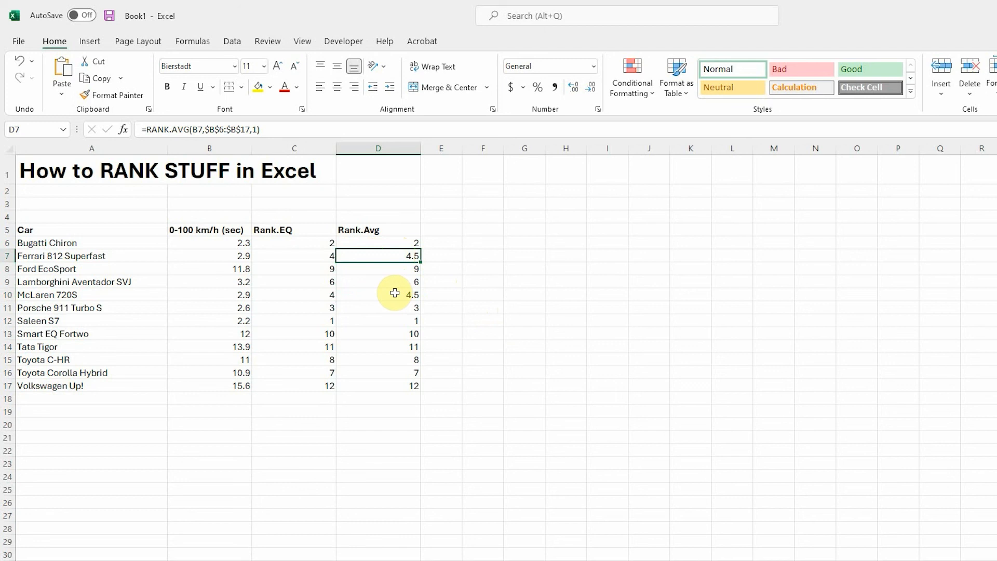